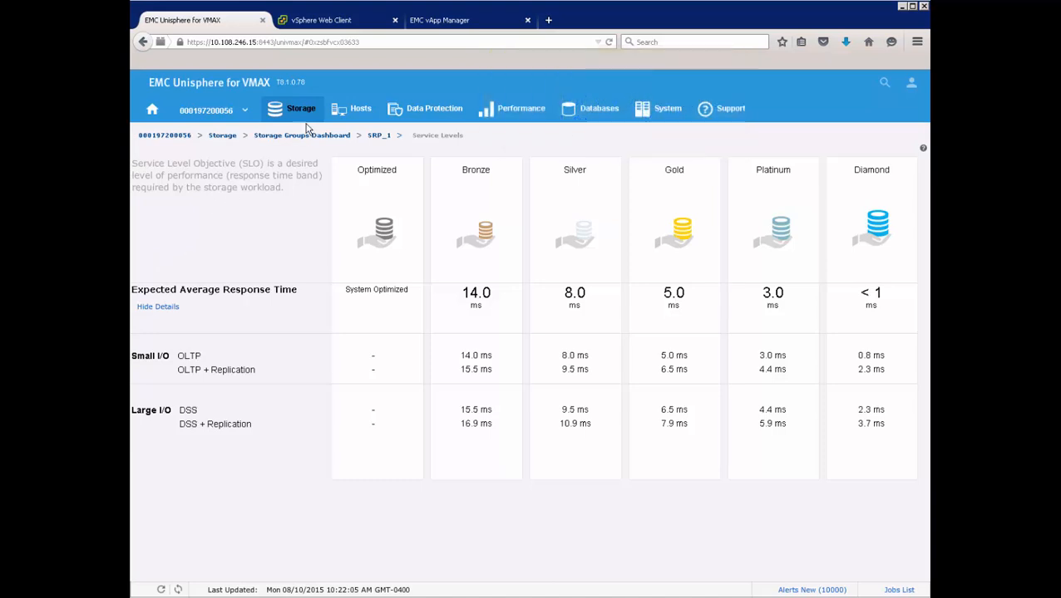
Show the VVols Dashboard from the Storage menu
click(299, 108)
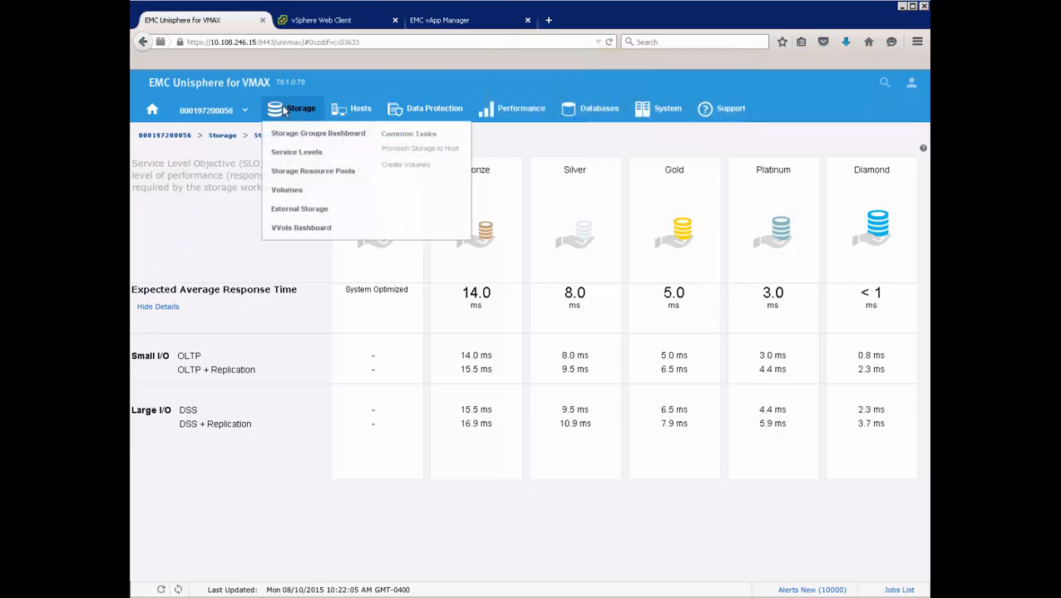
mouse_move(299, 227)
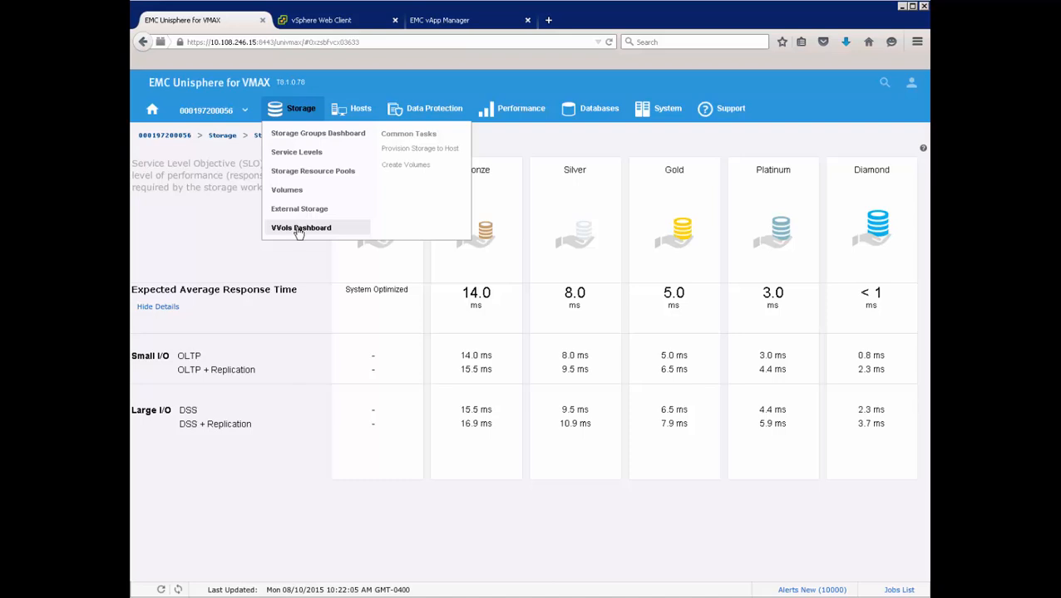
click(299, 228)
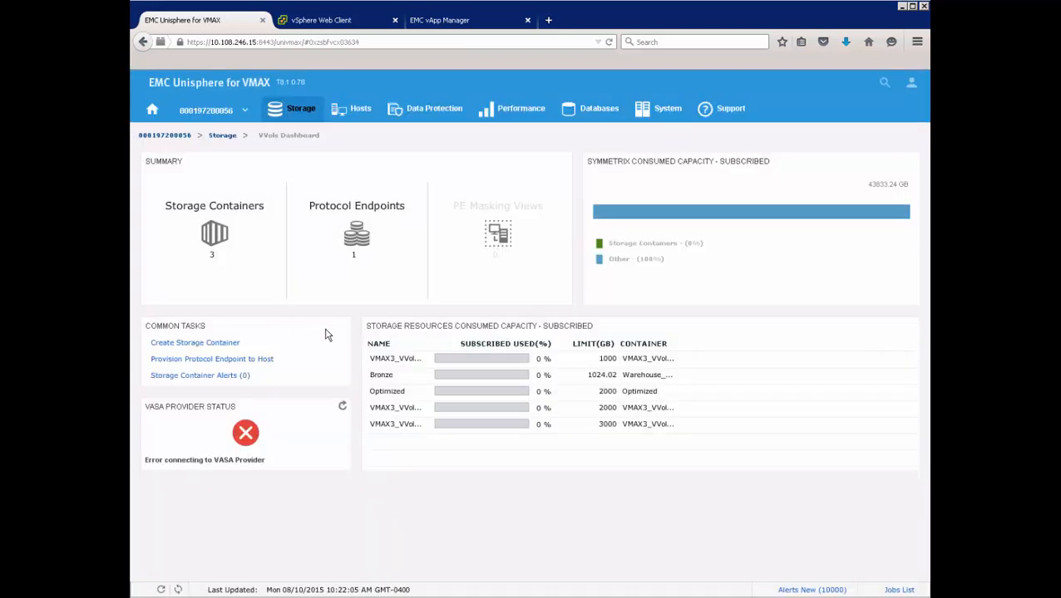
mouse_move(195, 342)
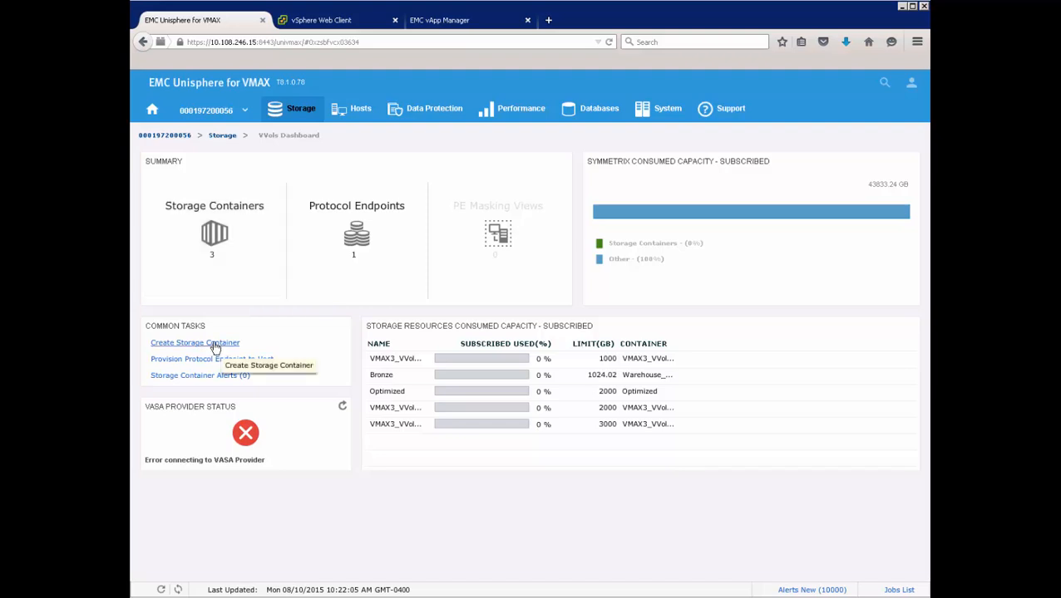
Define Finance_vvol_Container with a Diamond/OLTP resource of 200 and a second Silver resource
click(195, 343)
text(VVol finance container with Diamond and Silver SLOs)
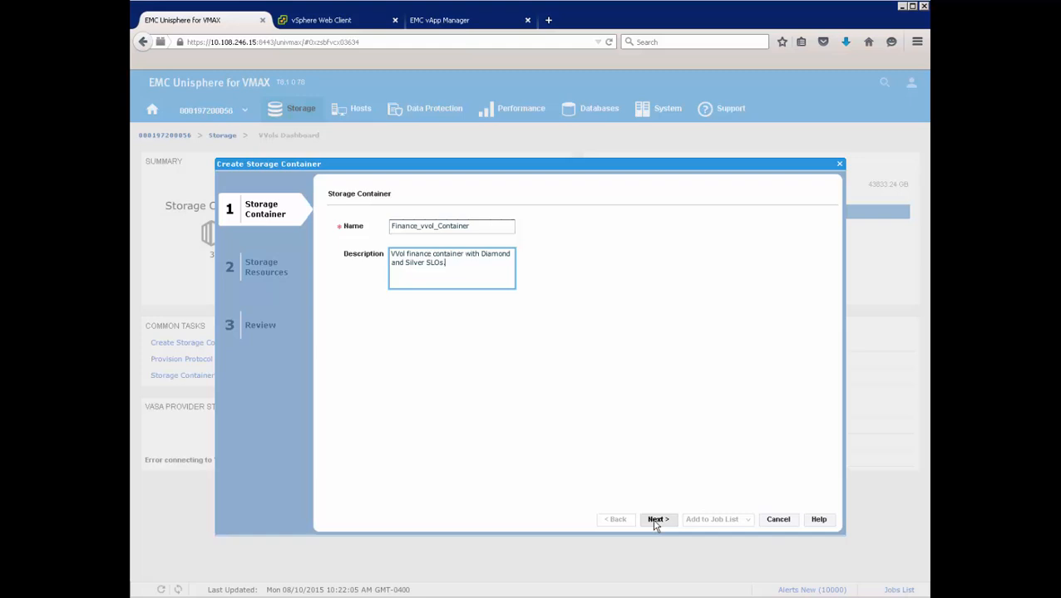
click(657, 519)
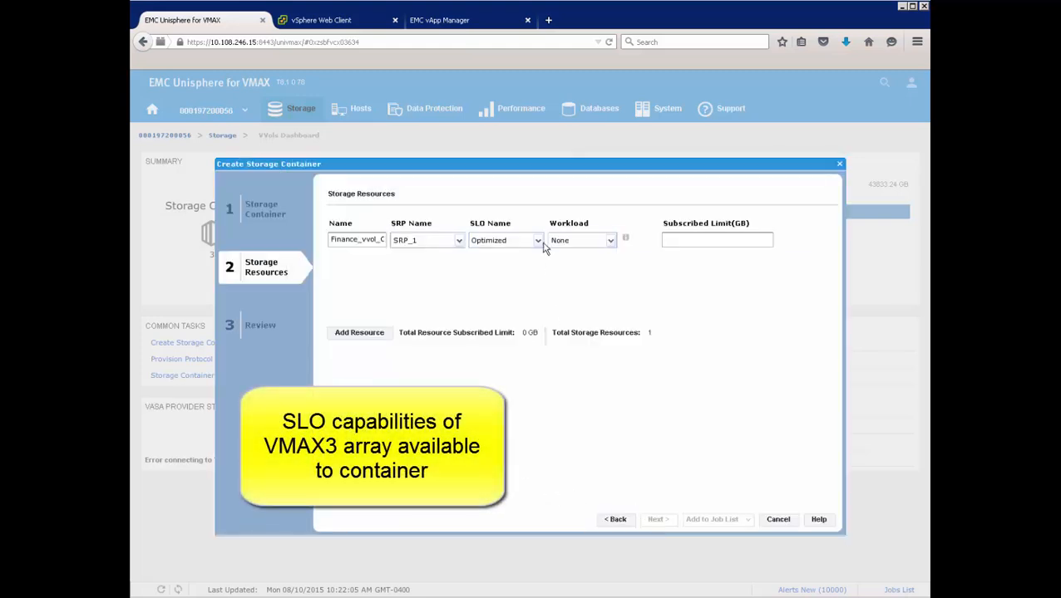
click(537, 239)
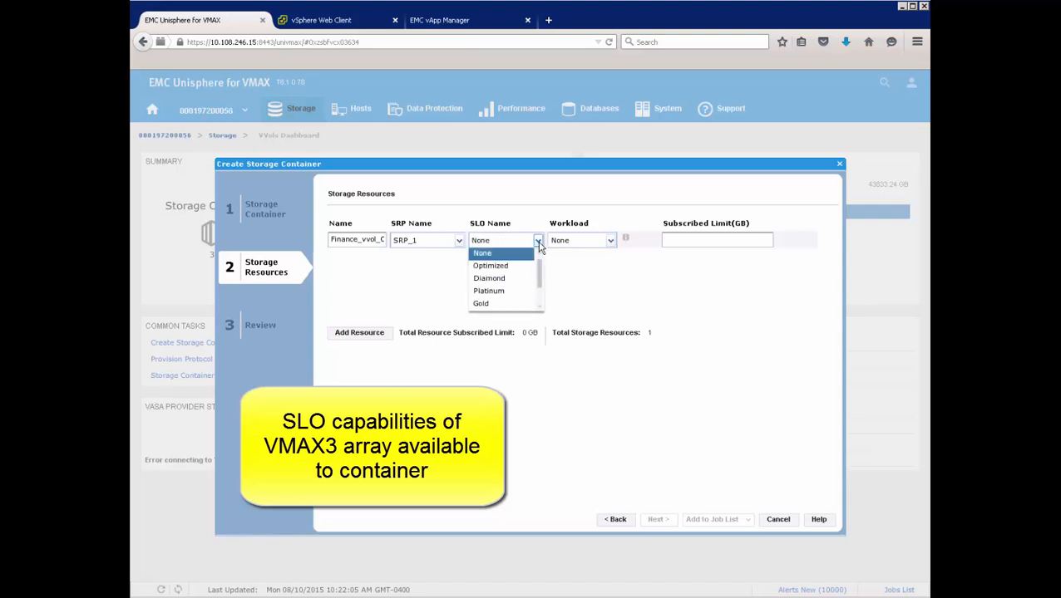
mouse_move(488, 266)
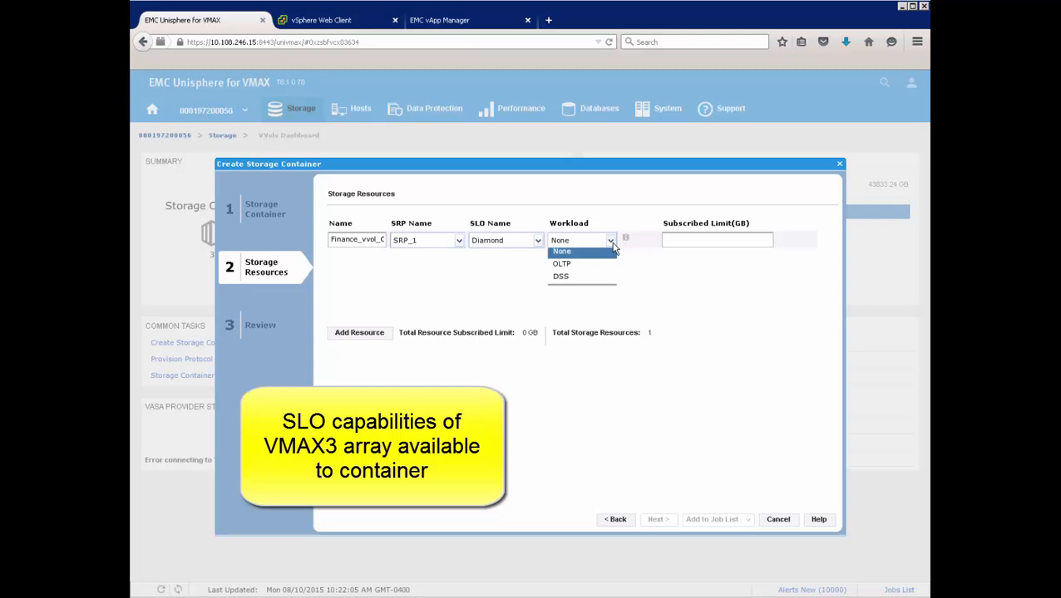
click(562, 263)
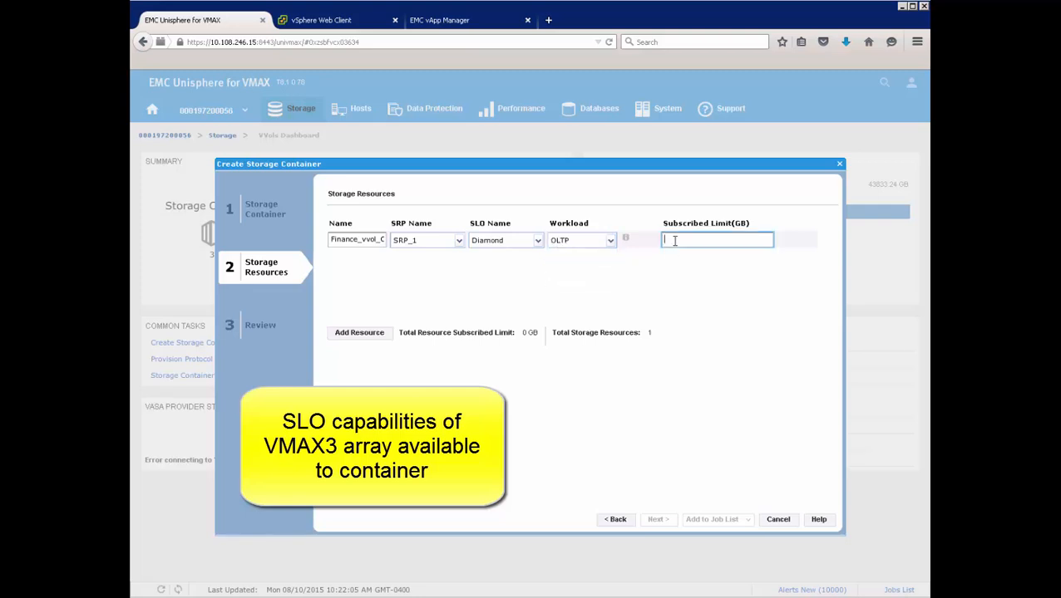
text(200)
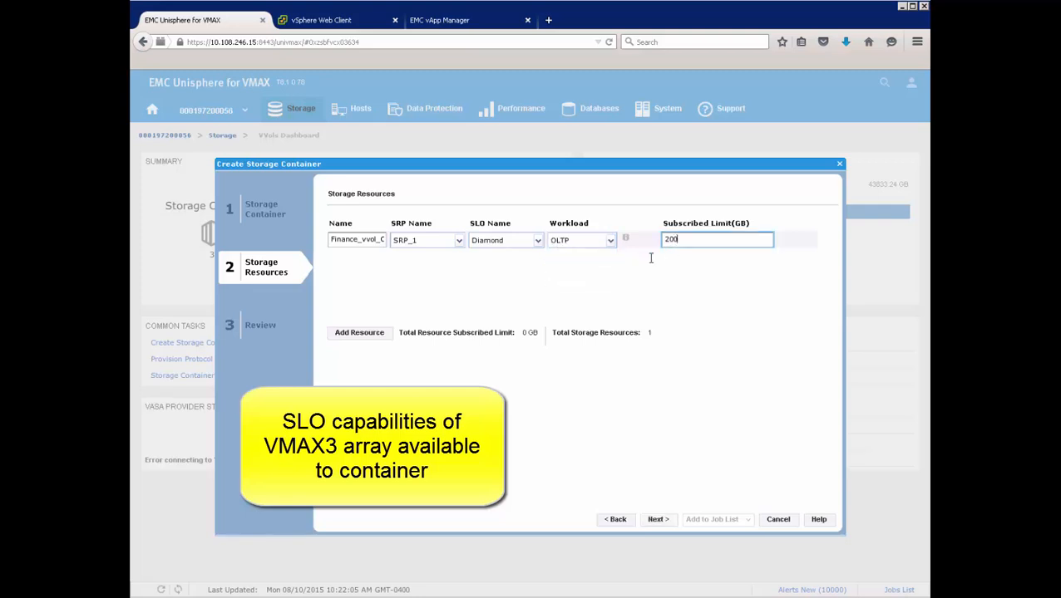
click(359, 332)
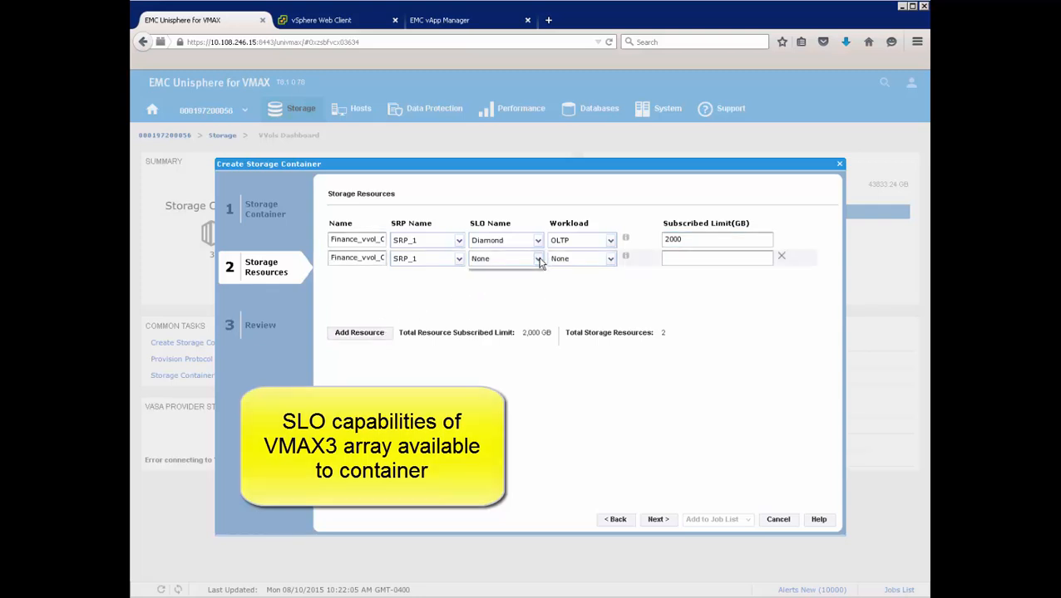
Run the container creation now and create Dev_vvol_Container with the Optimized SLO immediately
click(658, 519)
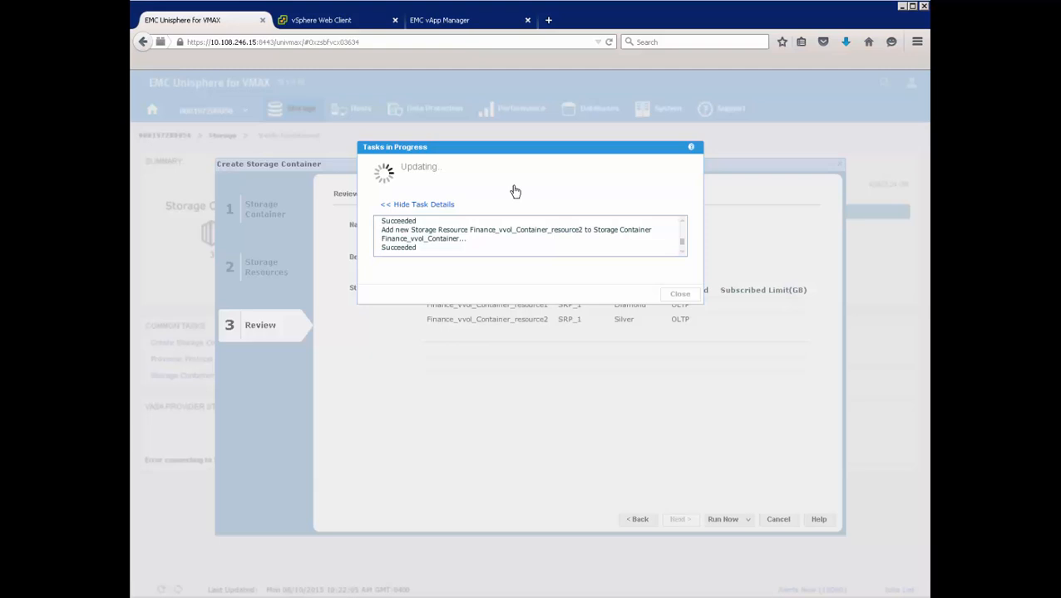
click(680, 292)
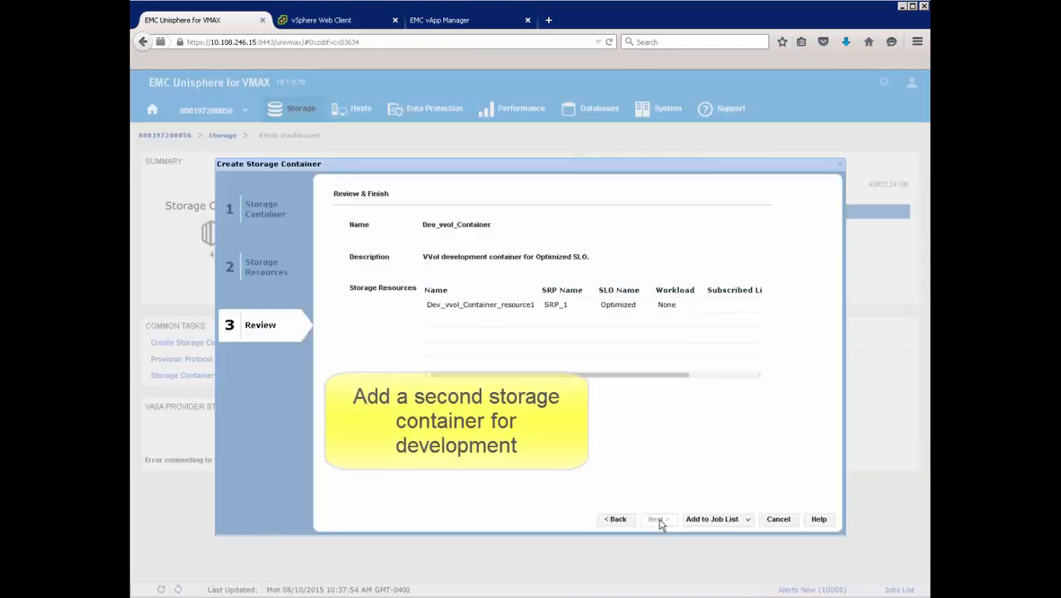
click(746, 519)
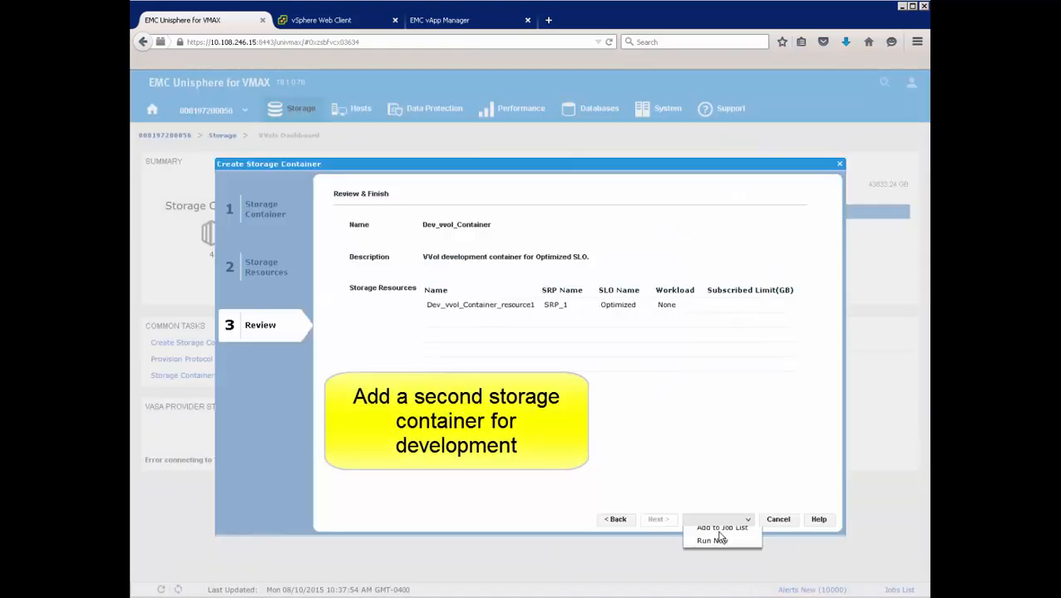
click(712, 540)
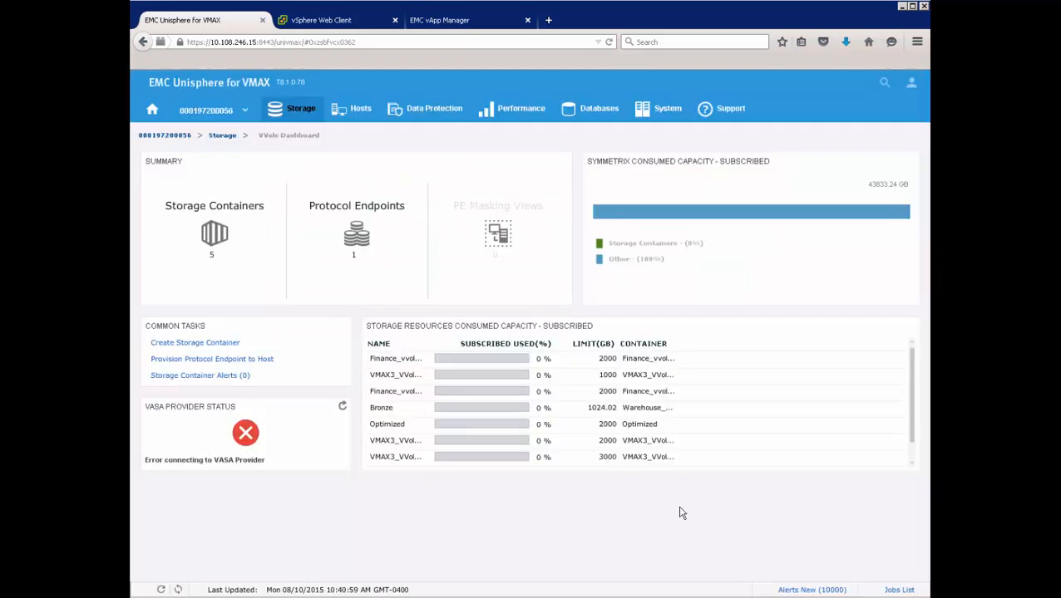
mouse_move(668, 517)
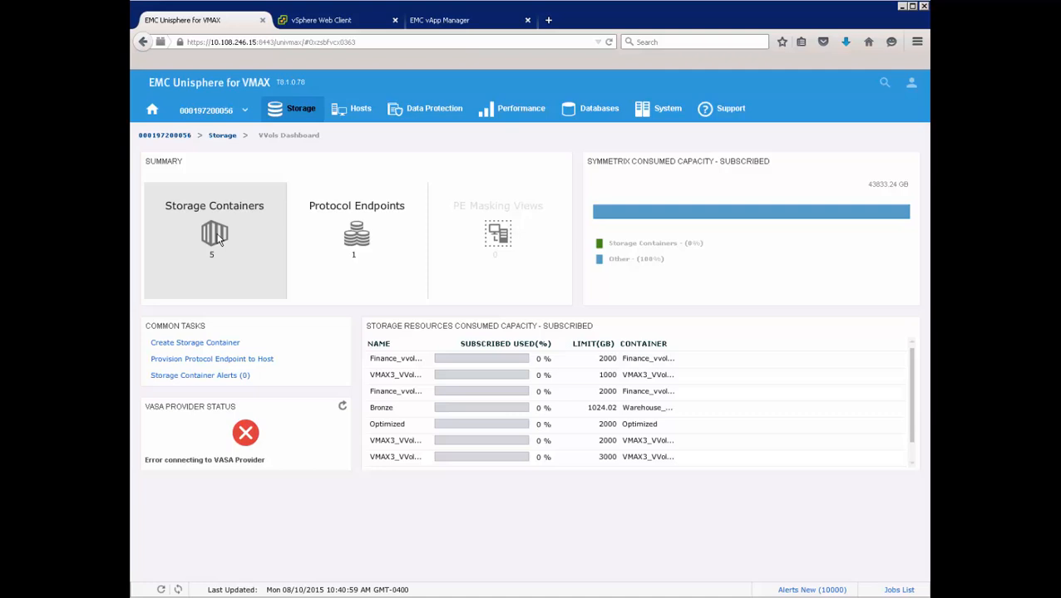
List all storage containers, showing the new finance and development containers
click(212, 241)
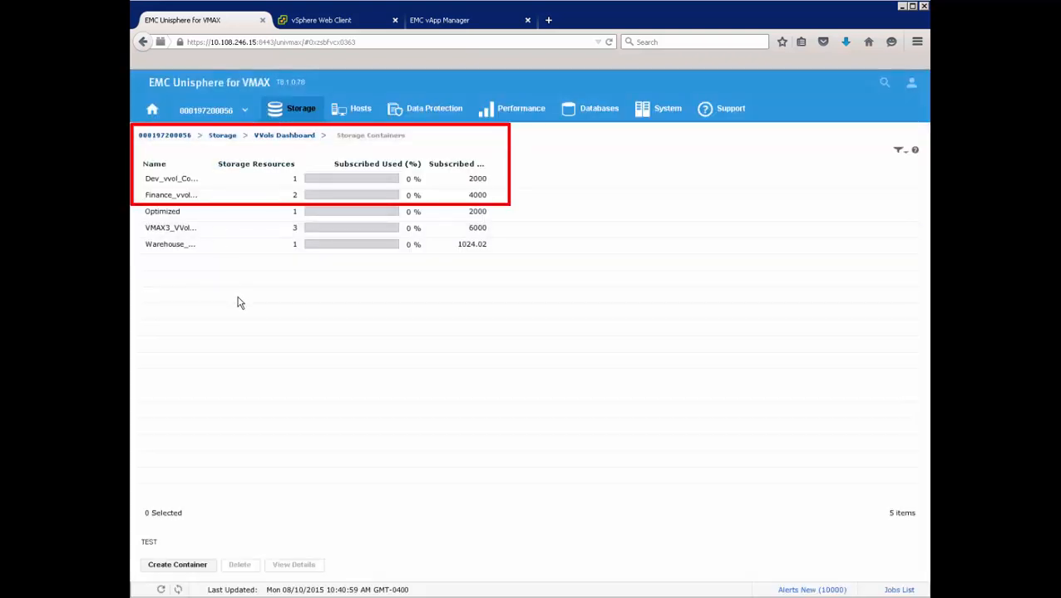
mouse_move(206, 183)
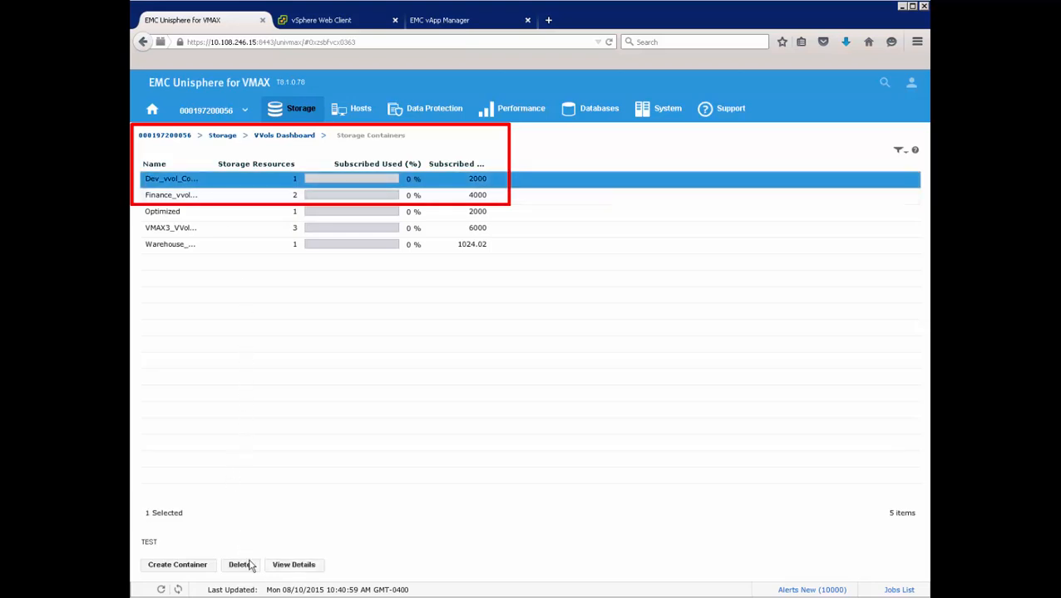
click(181, 359)
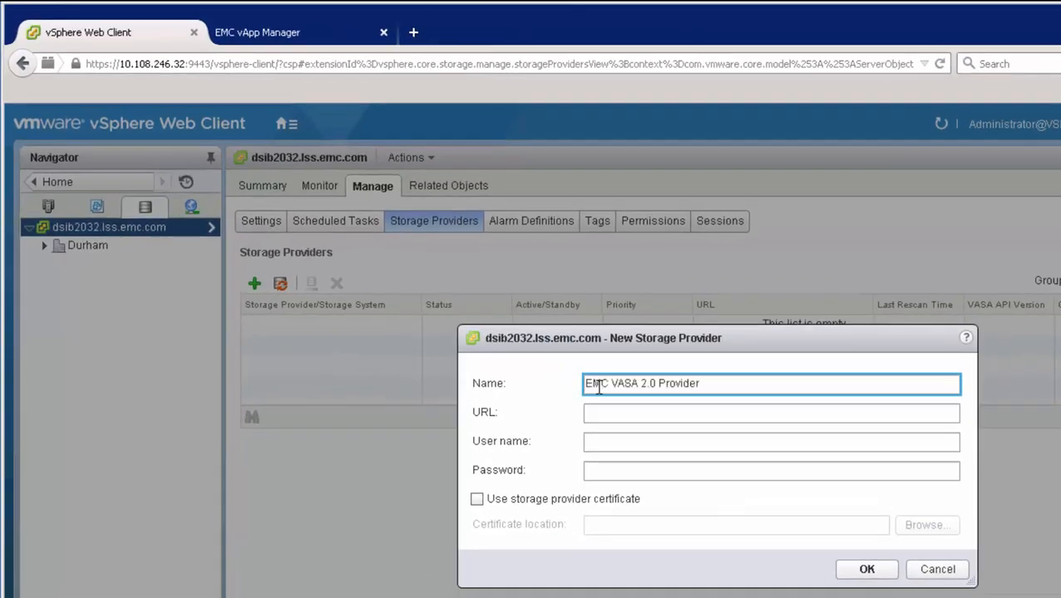
text(https://dsib2030.lss.emc.com:5989/vasa-providers.xml)
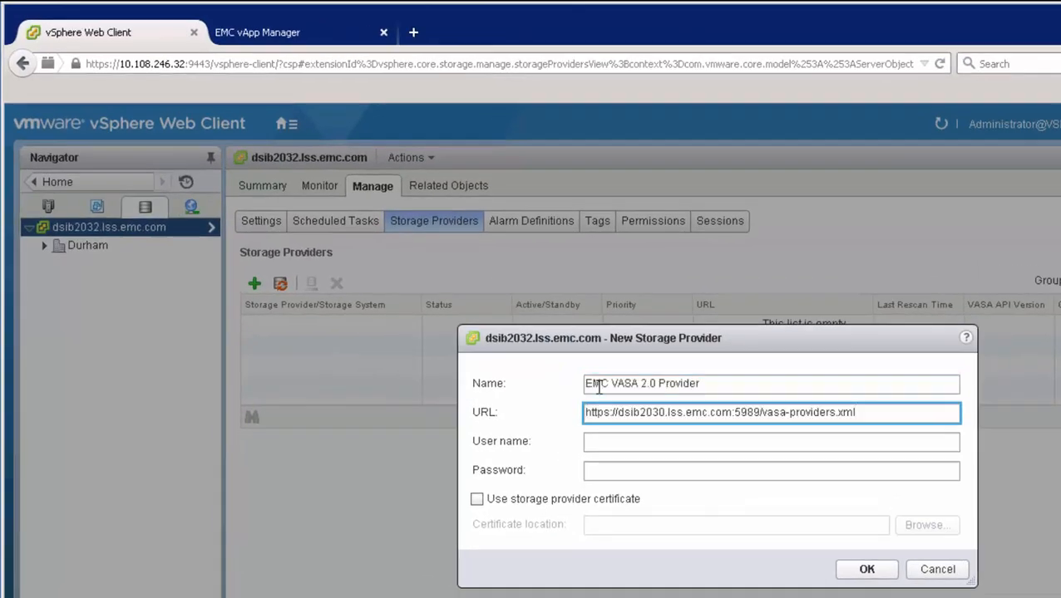
click(866, 569)
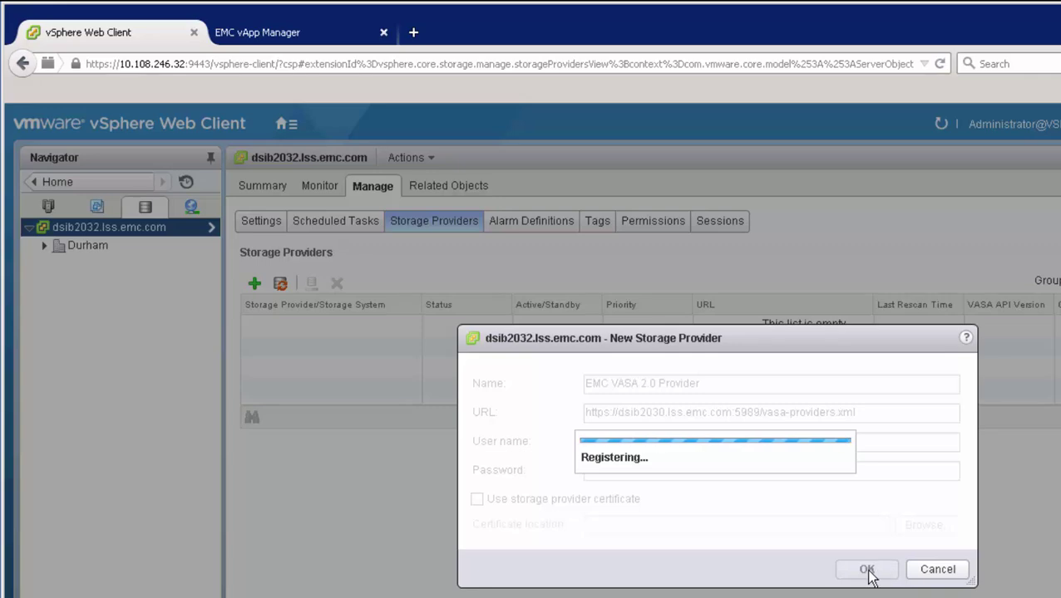
click(866, 569)
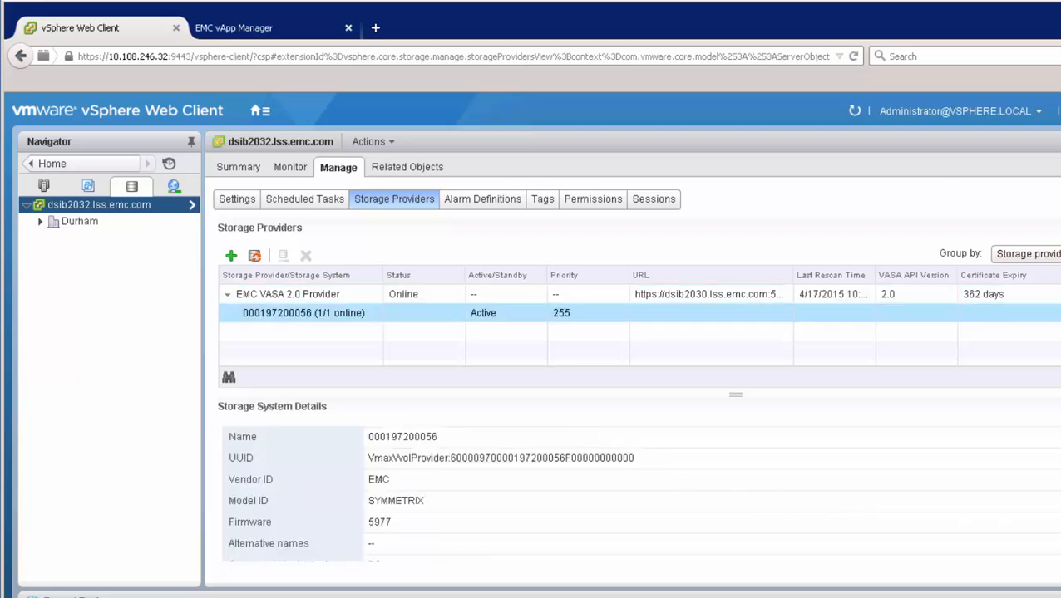
scroll(down, 3)
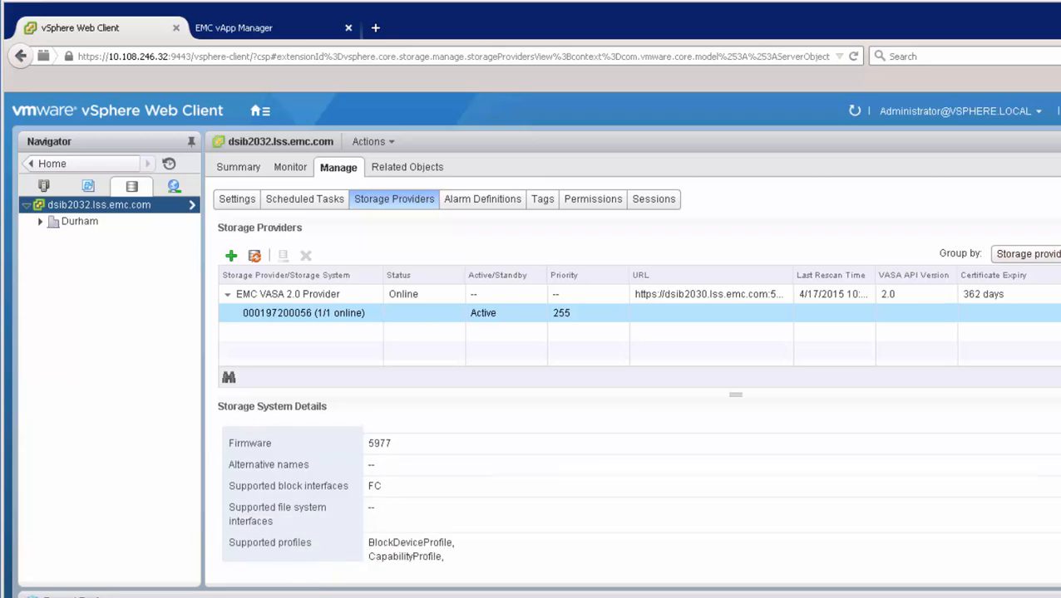
scroll(down, 3)
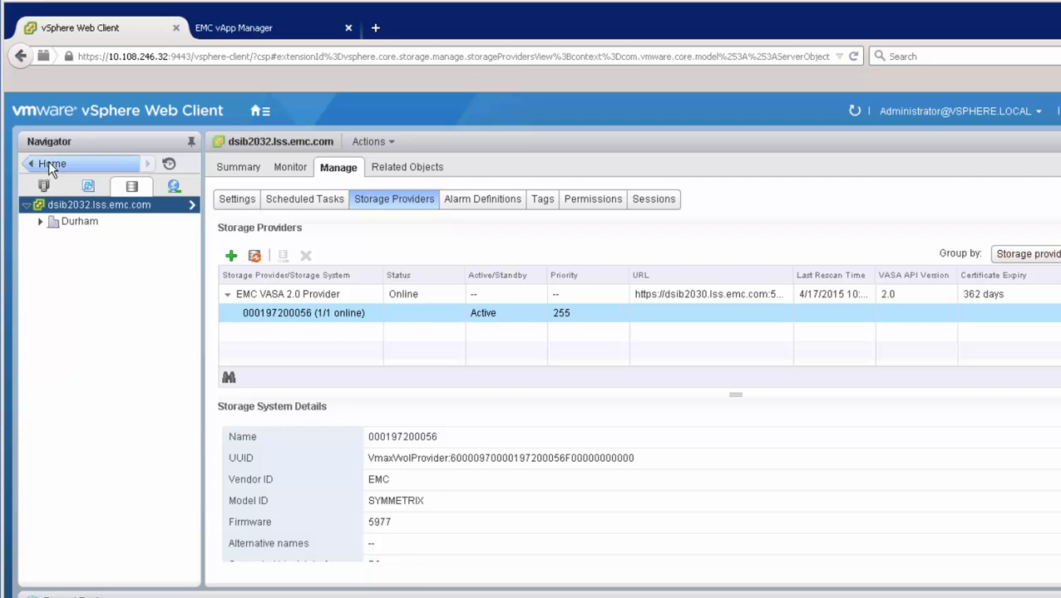
Return to the Durham datacenter and list its datastores
click(80, 221)
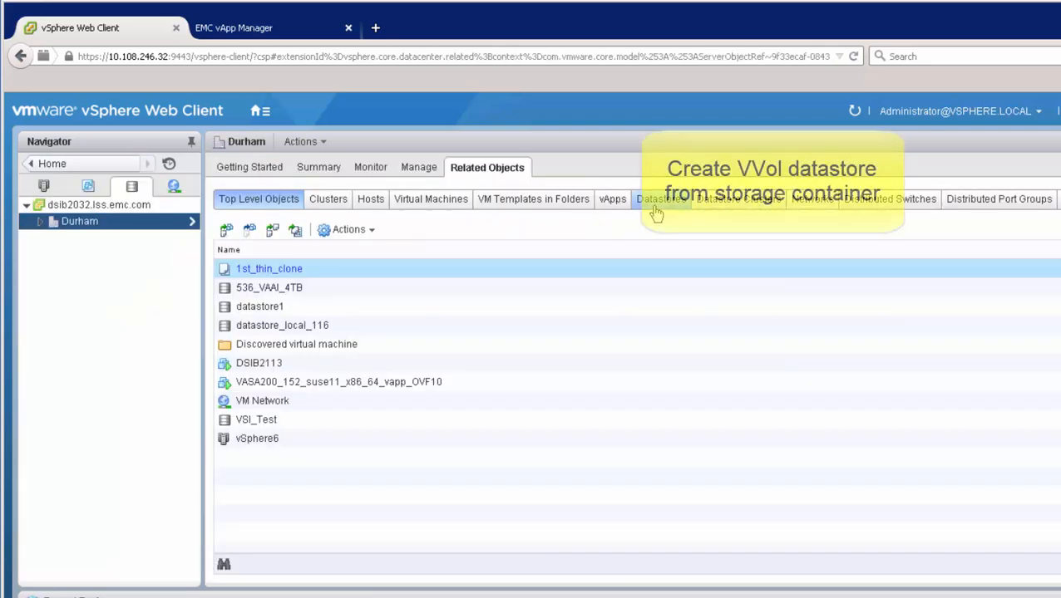
click(659, 200)
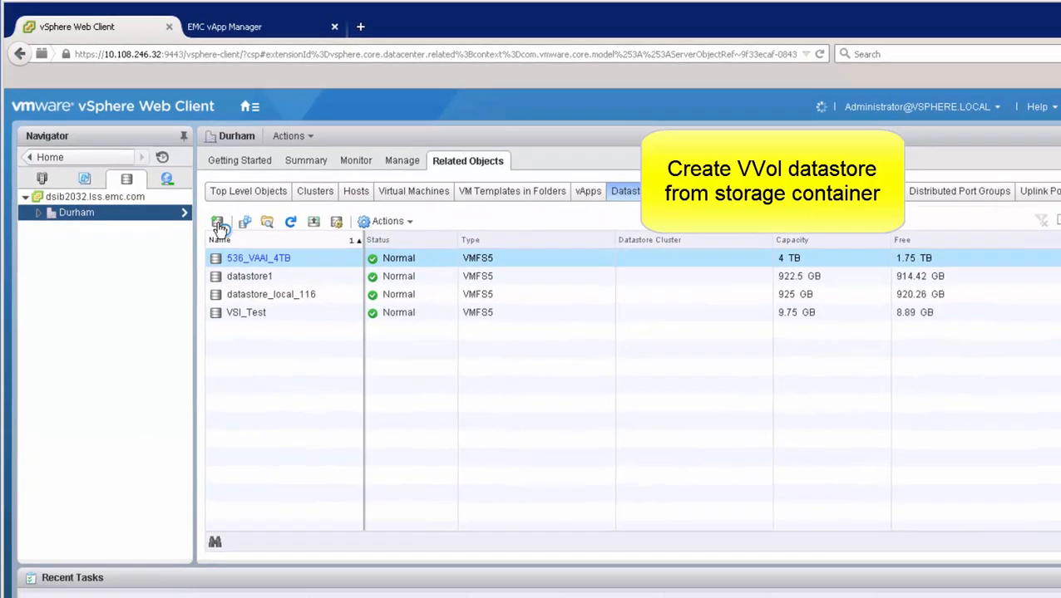
Start a new VVol datastore in Durham named Finance_wol_datastore
click(220, 221)
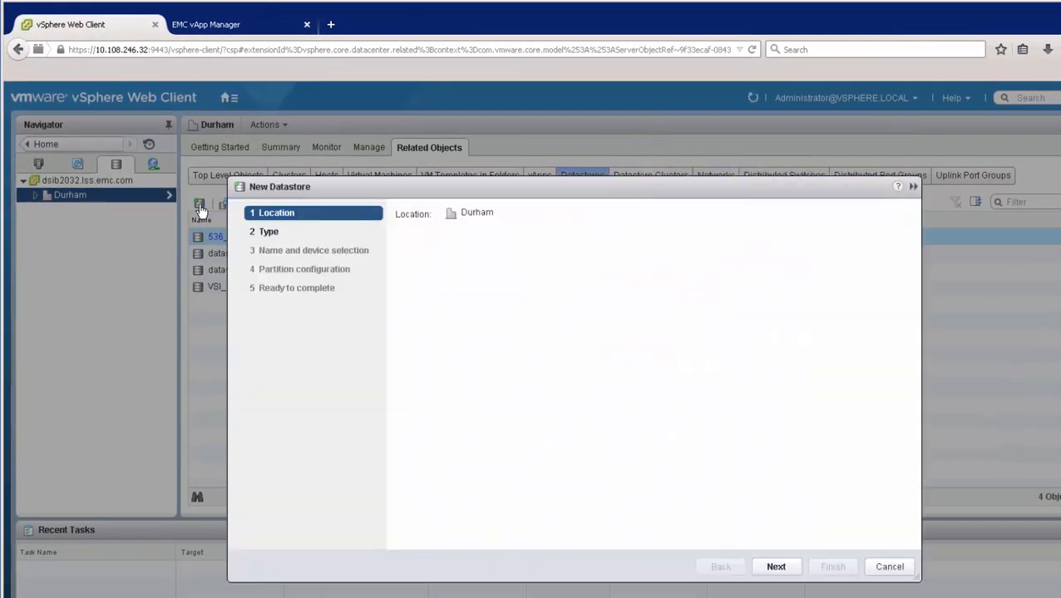
click(775, 565)
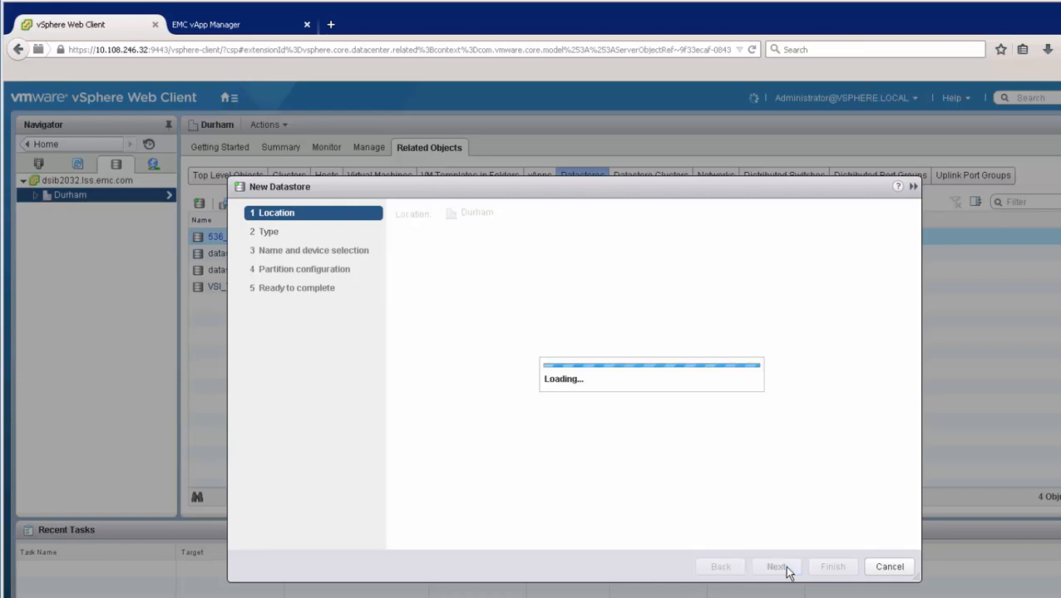
click(776, 566)
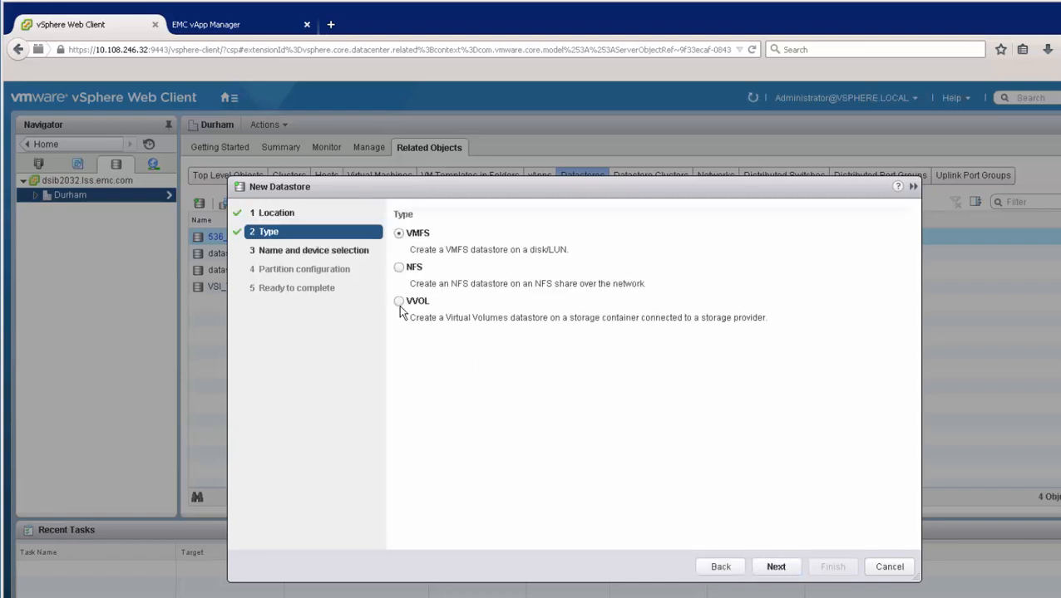
click(399, 301)
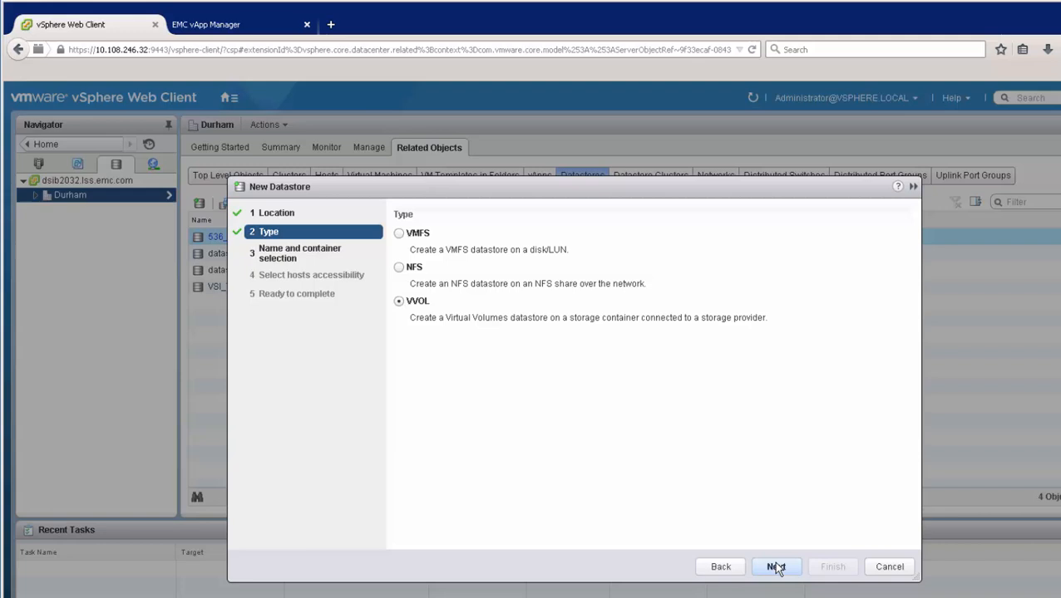
click(774, 567)
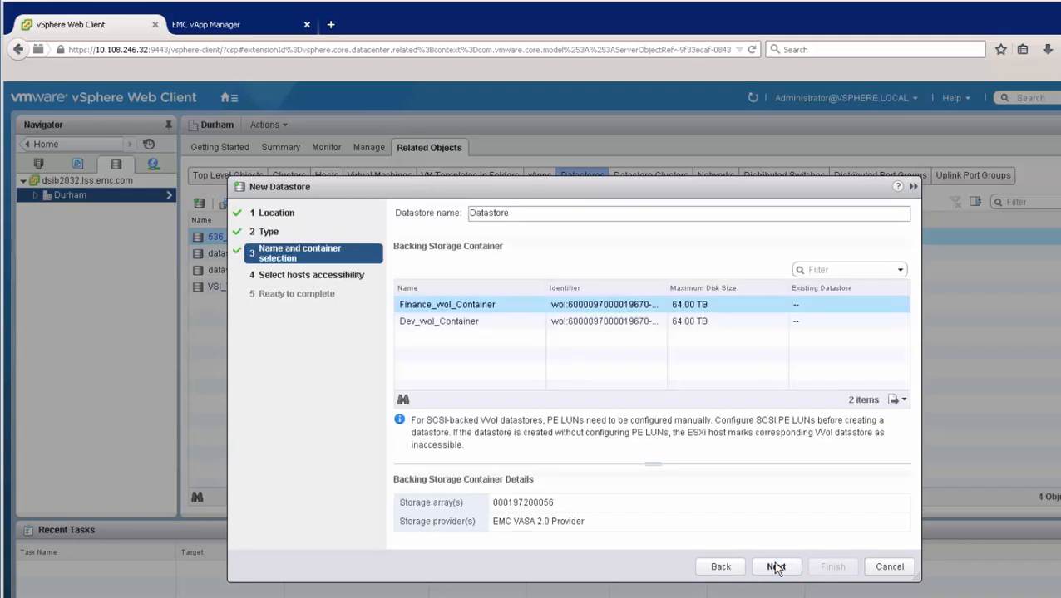
mouse_move(585, 272)
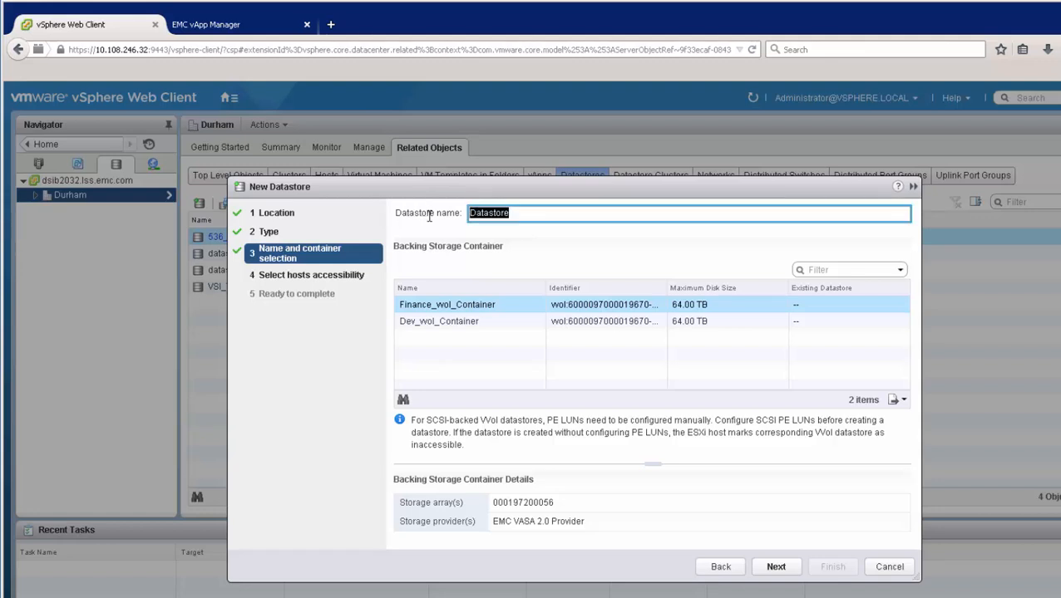
text(Finance_wol_datastore)
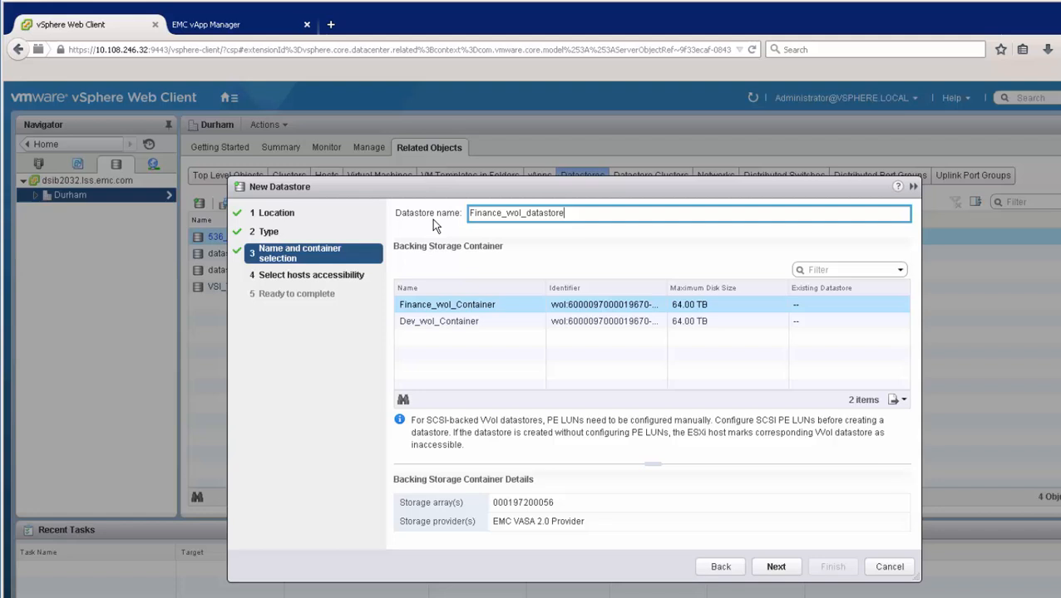
Give both hosts access and finish creating Finance_wol_datastore
click(774, 565)
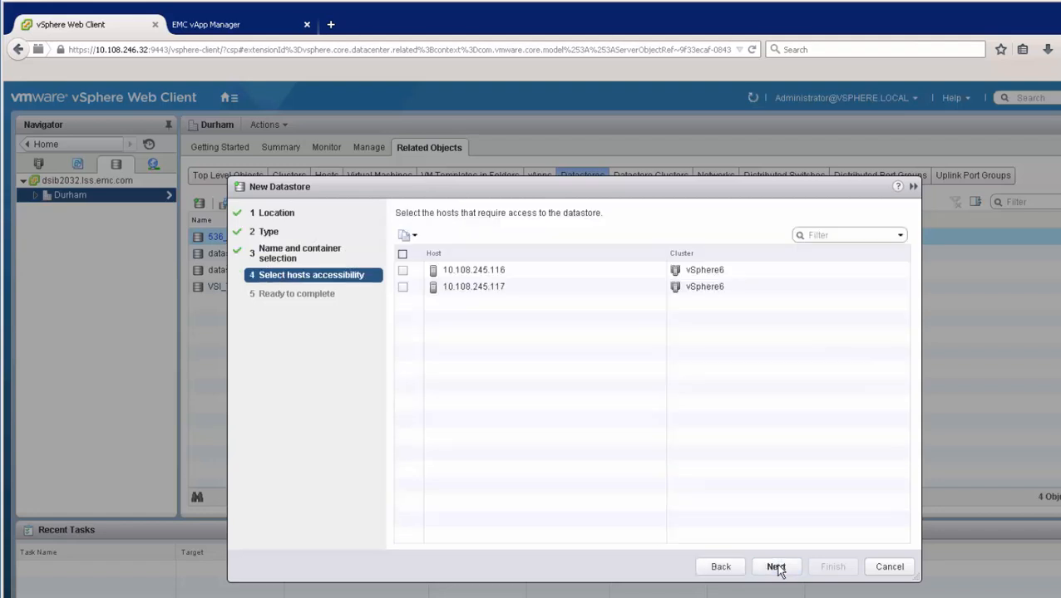
click(402, 252)
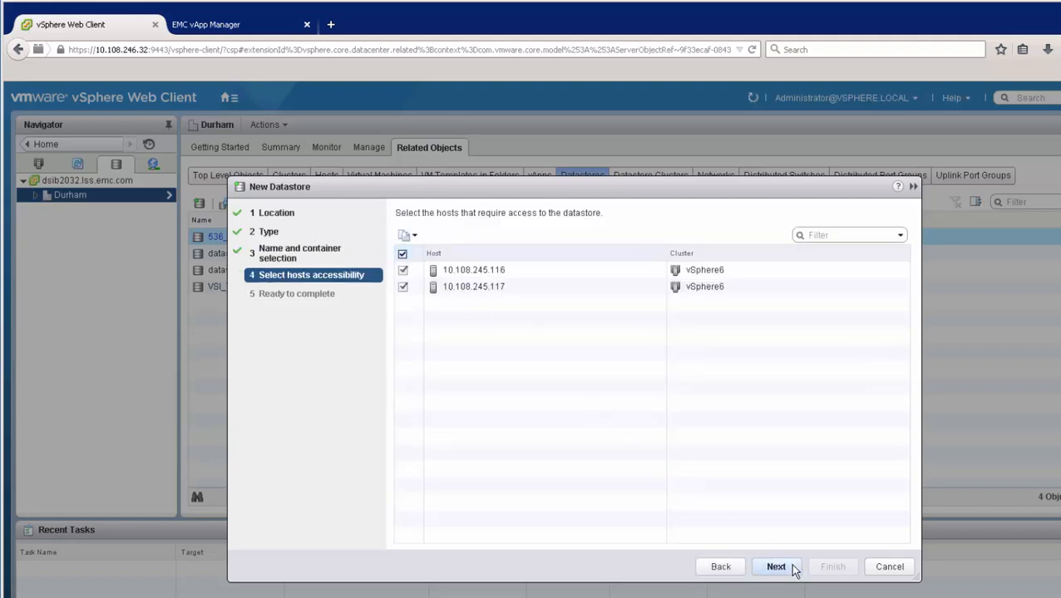
click(775, 566)
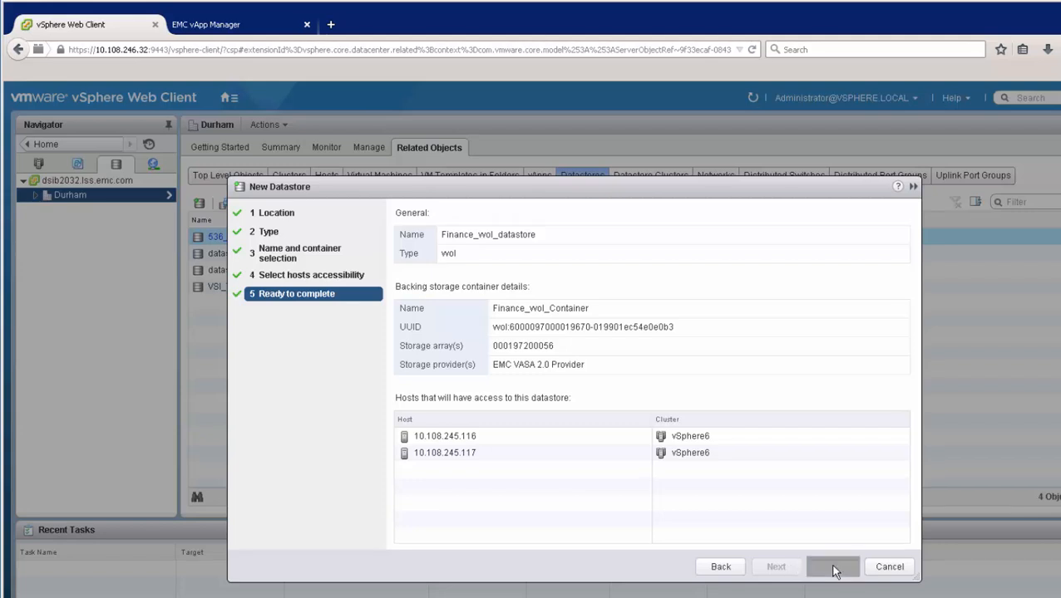
click(831, 565)
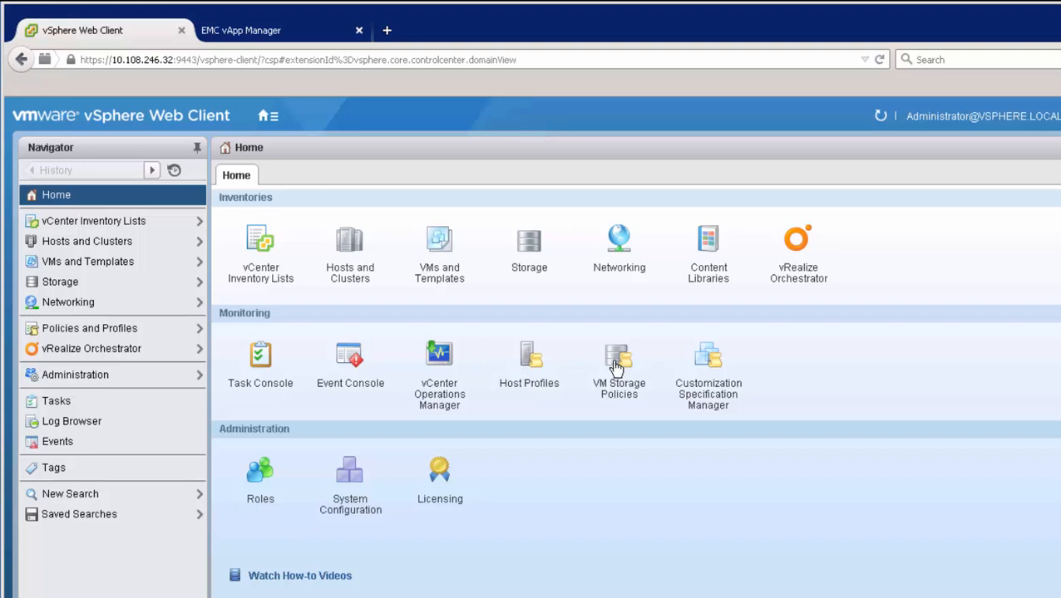
Start a new VM storage policy with rules based on the VmaxVvolProvider data service
click(618, 362)
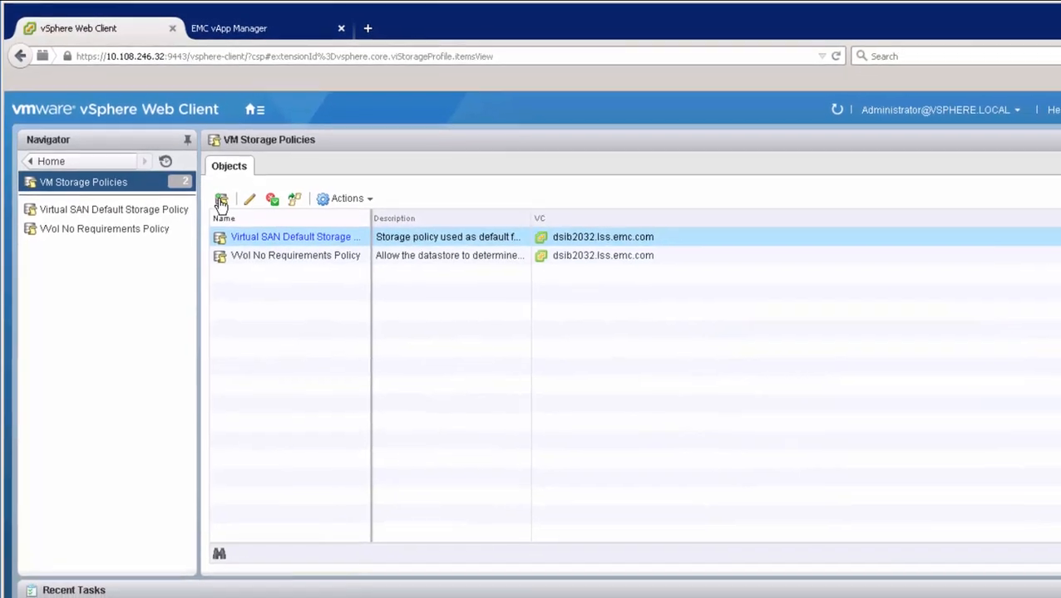
click(221, 199)
text(Finance_Diamond)
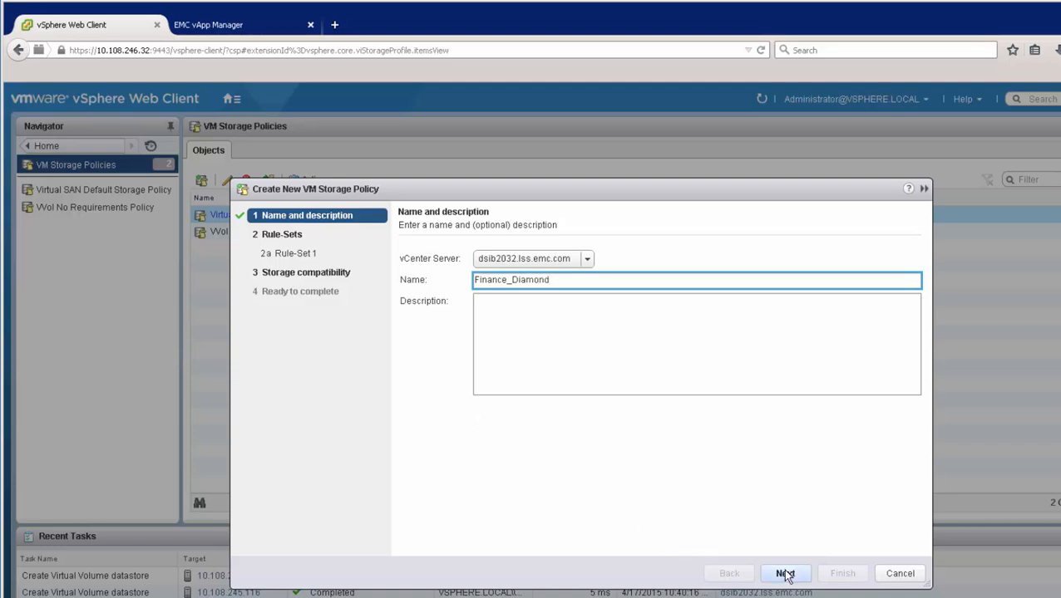
click(785, 573)
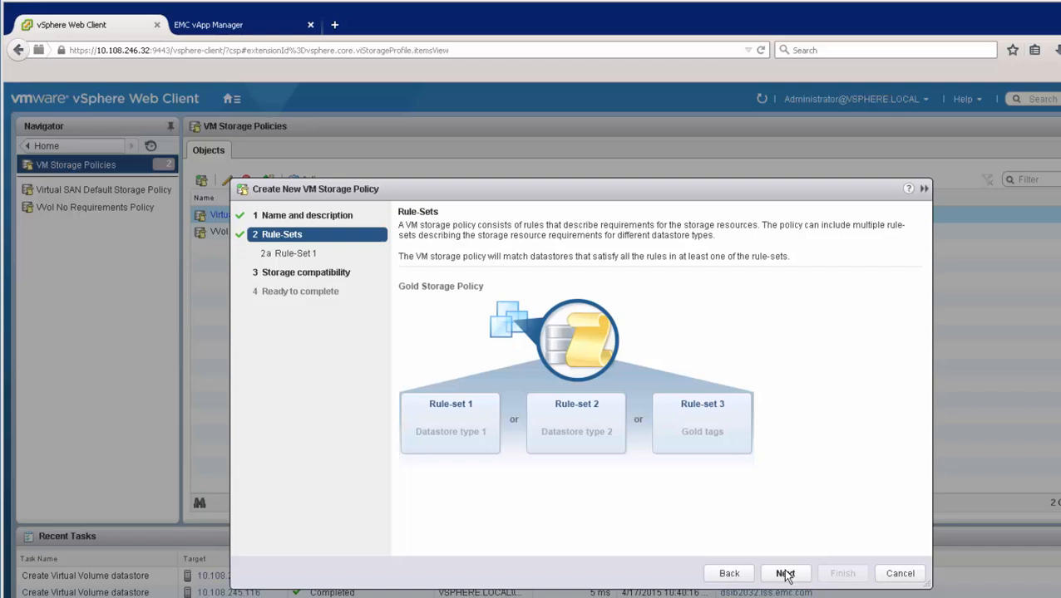
click(785, 574)
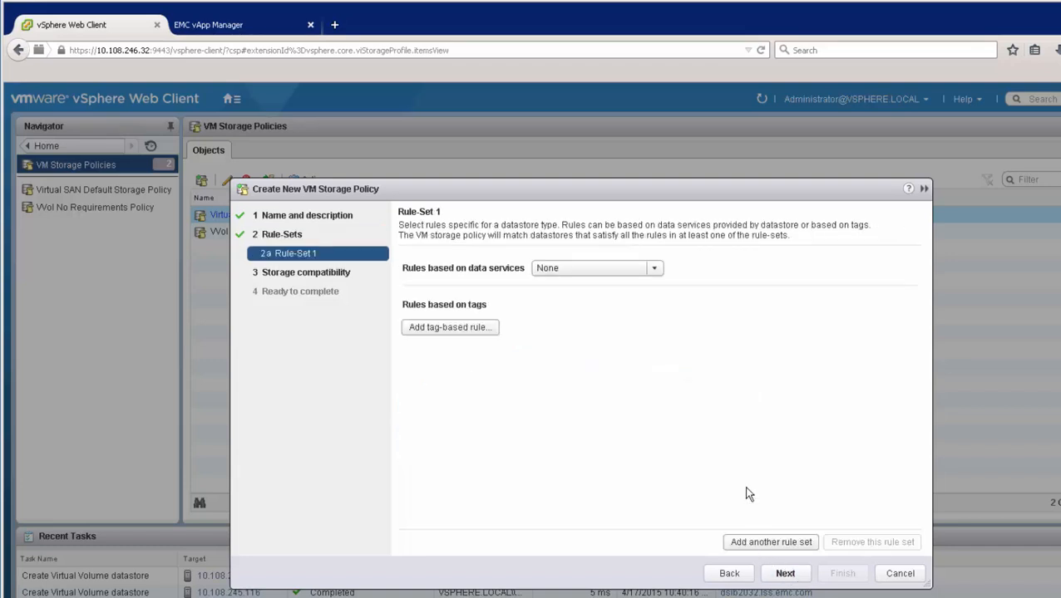
click(653, 268)
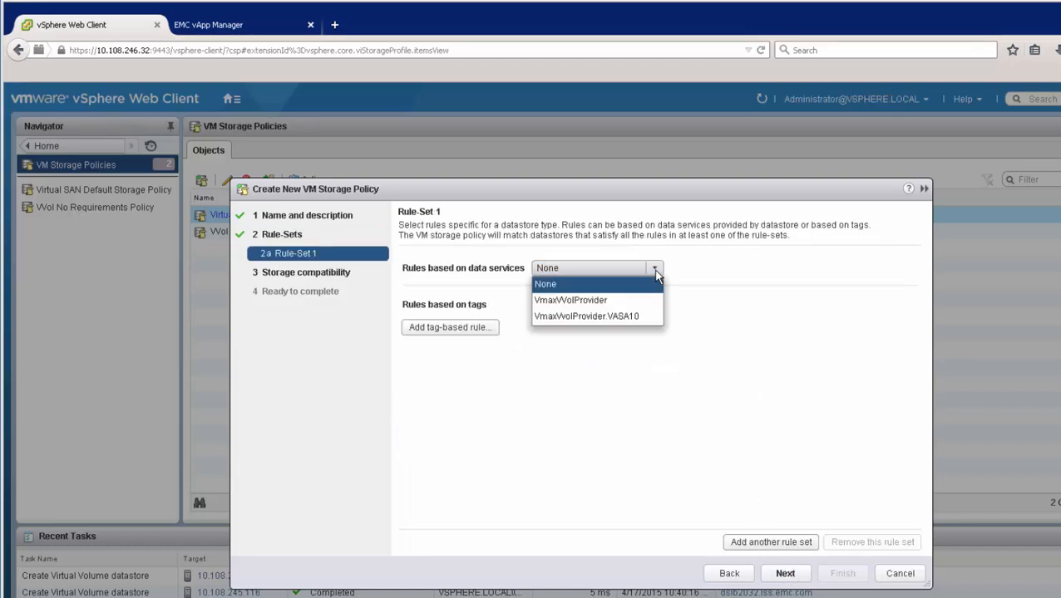
click(568, 299)
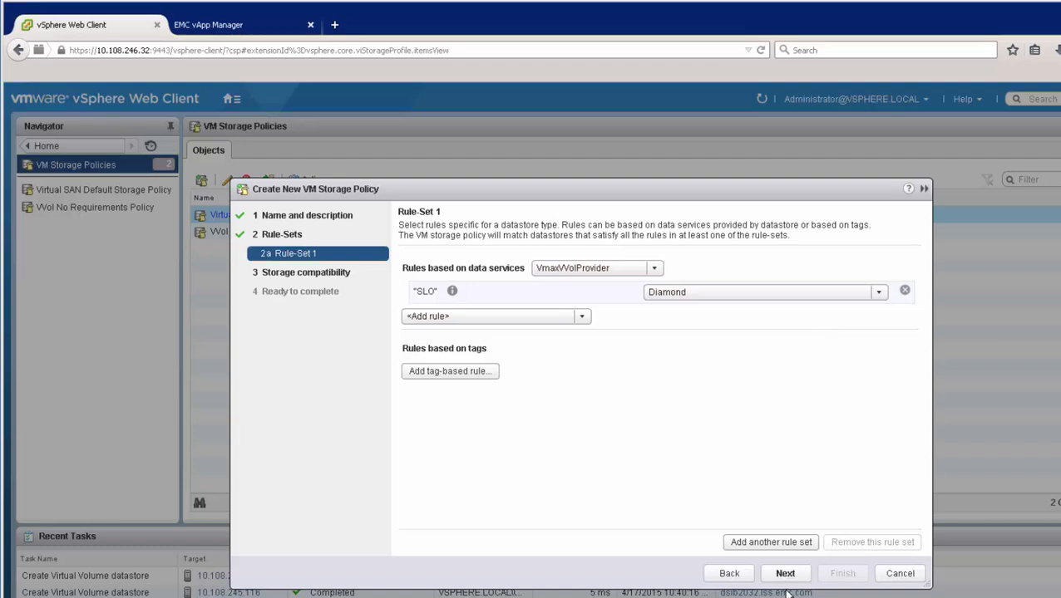
Confirm compatible storage and finish creating the Finance_Diamond policy
click(784, 573)
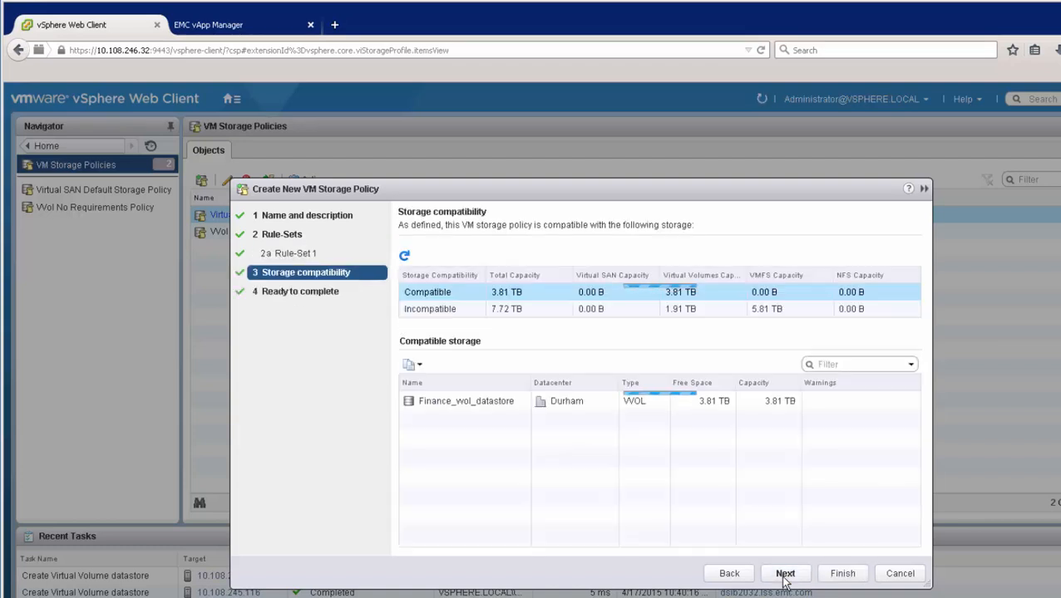
mouse_move(509, 405)
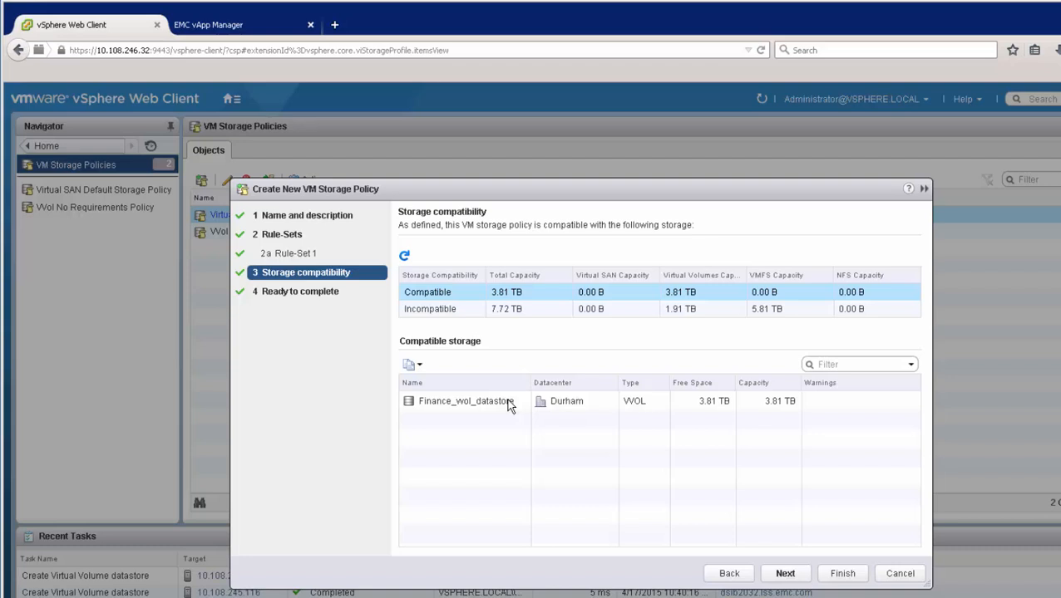
mouse_move(761, 540)
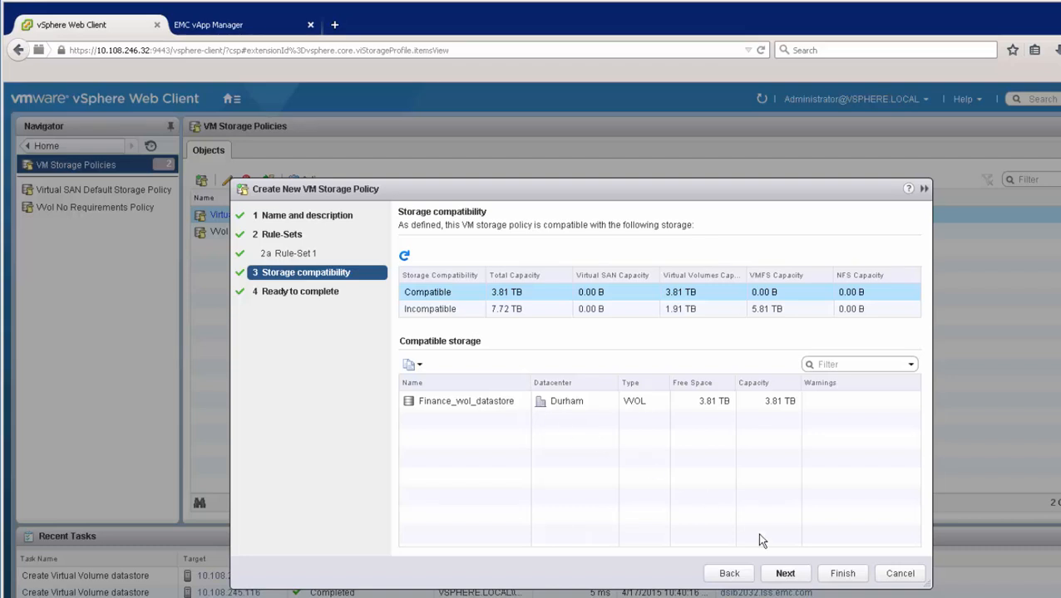
click(785, 573)
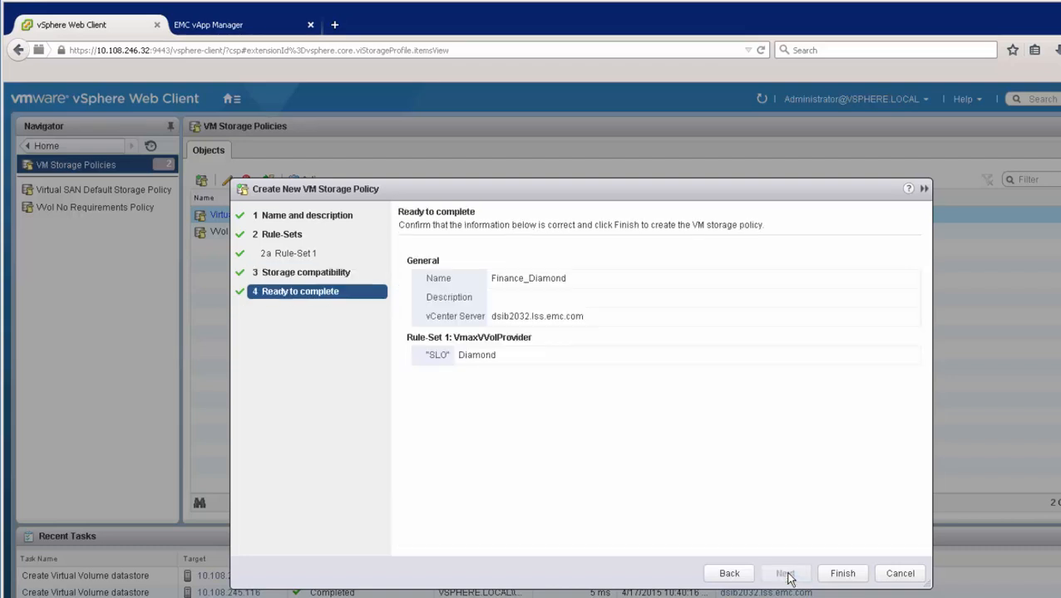
click(841, 573)
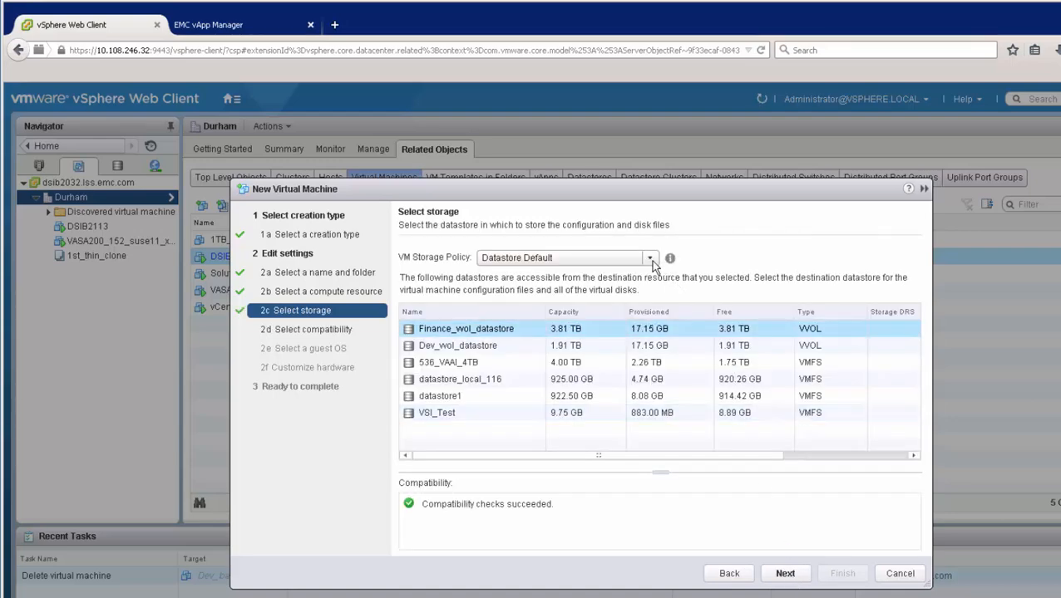
Assign the Finance_Diamond policy so the new VM is stored on Finance_vvol_datastore
click(649, 258)
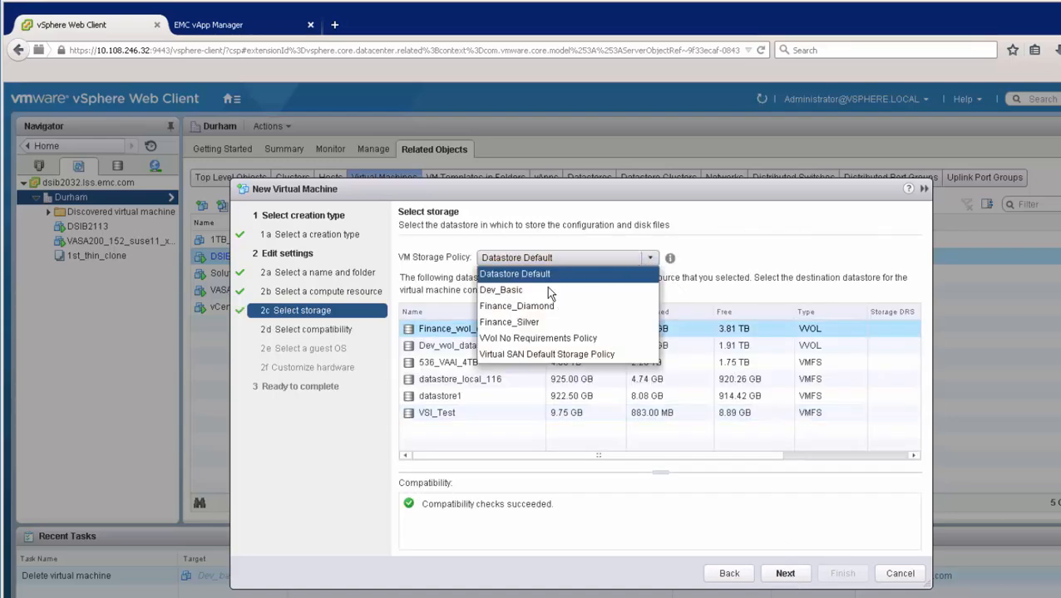
click(515, 306)
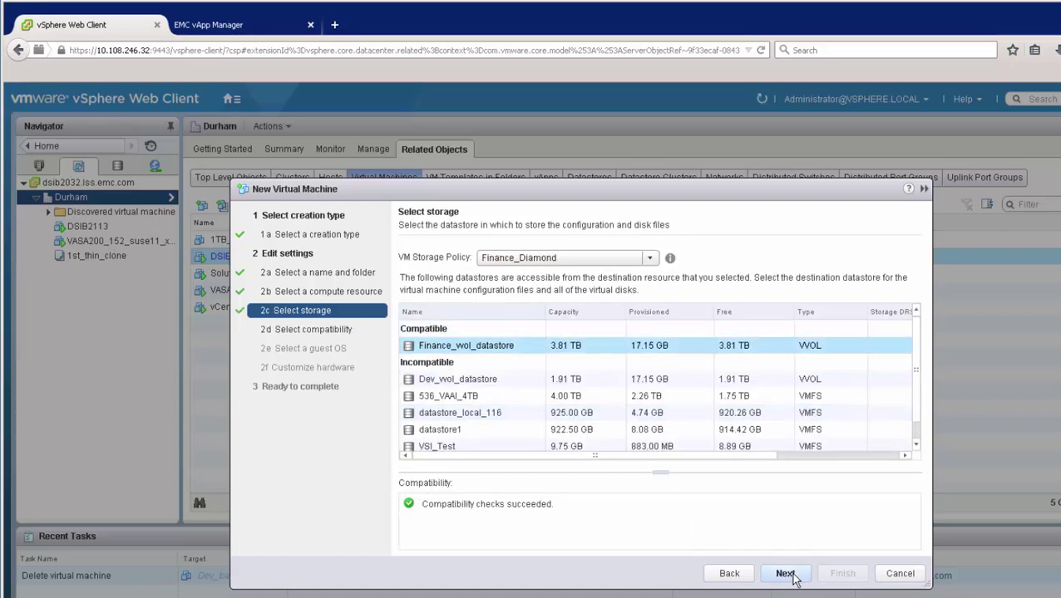
click(785, 573)
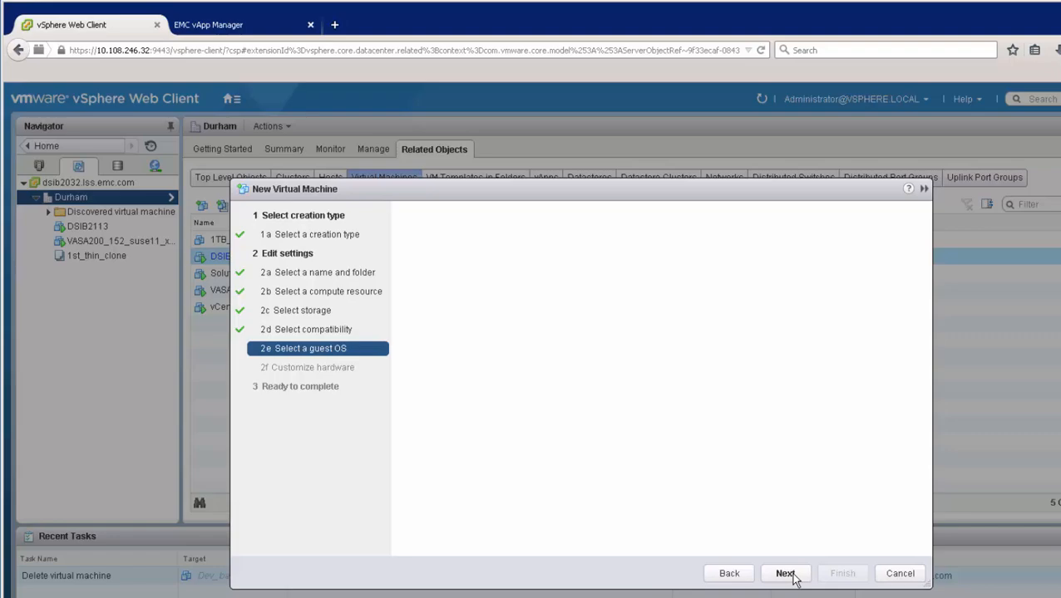
click(784, 573)
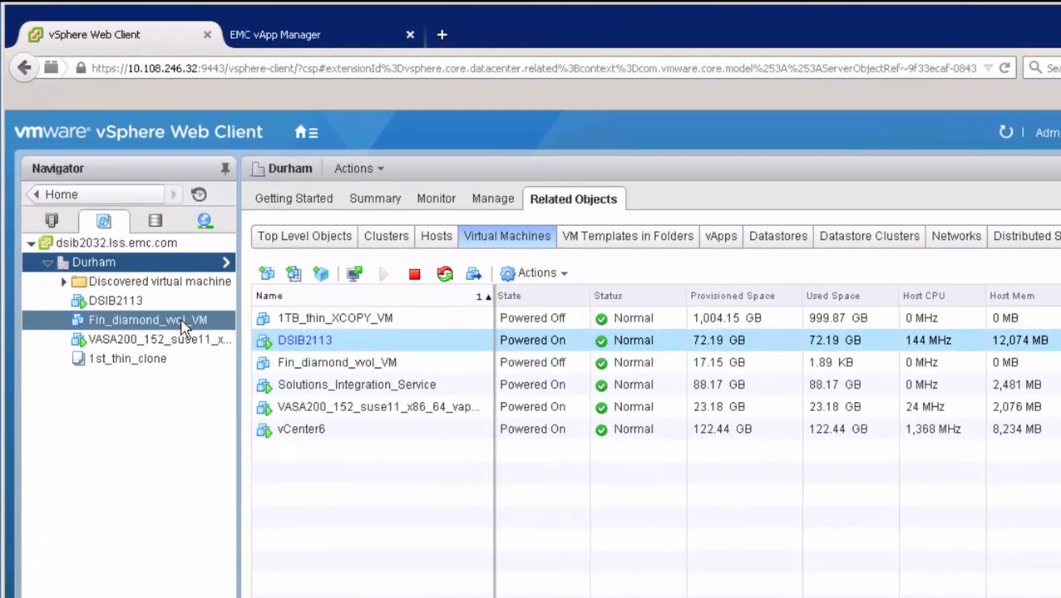
In Fin_diamond_vvol_VM's console, create a snapshot directory with mkdir snapshot
right_click(148, 320)
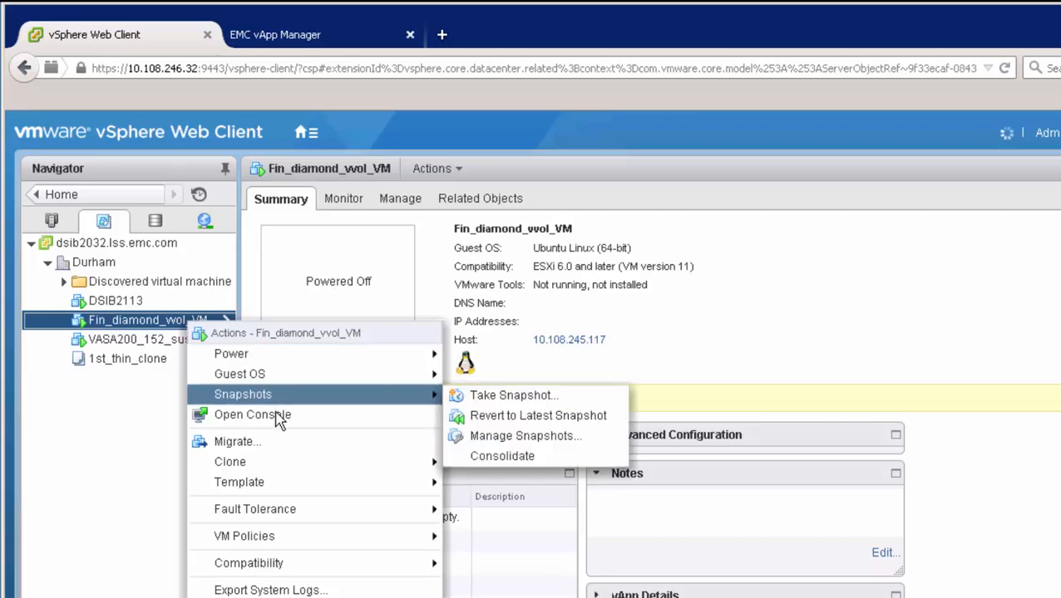
click(252, 415)
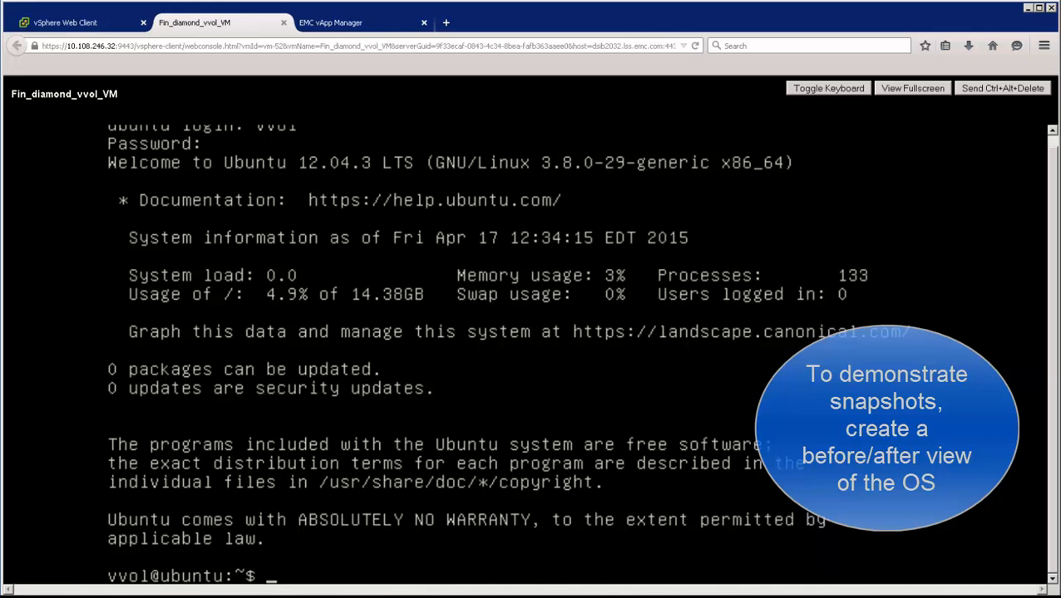
text(mkdir)
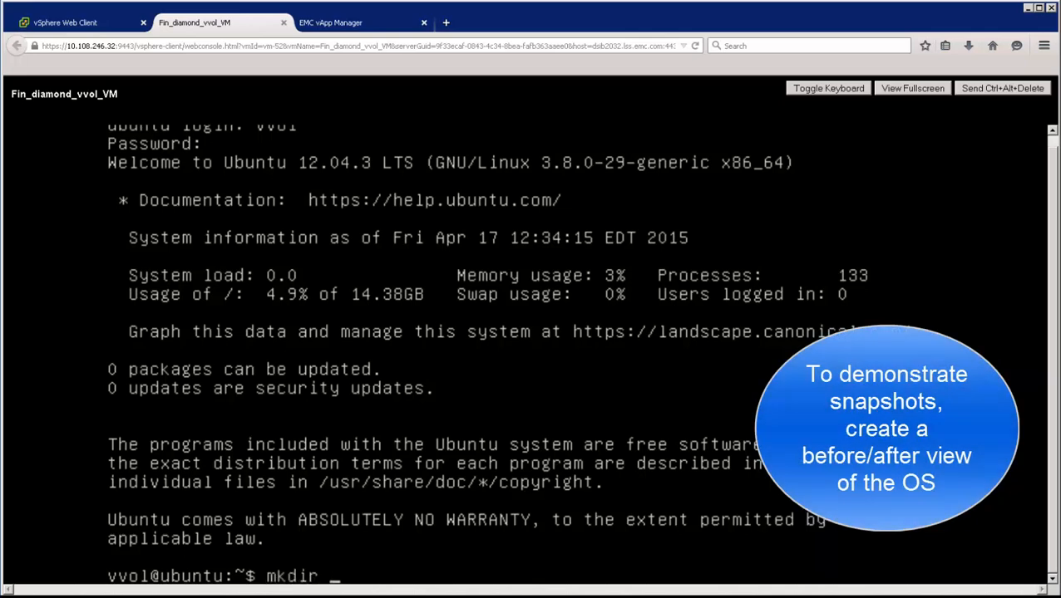
text(snapshot)
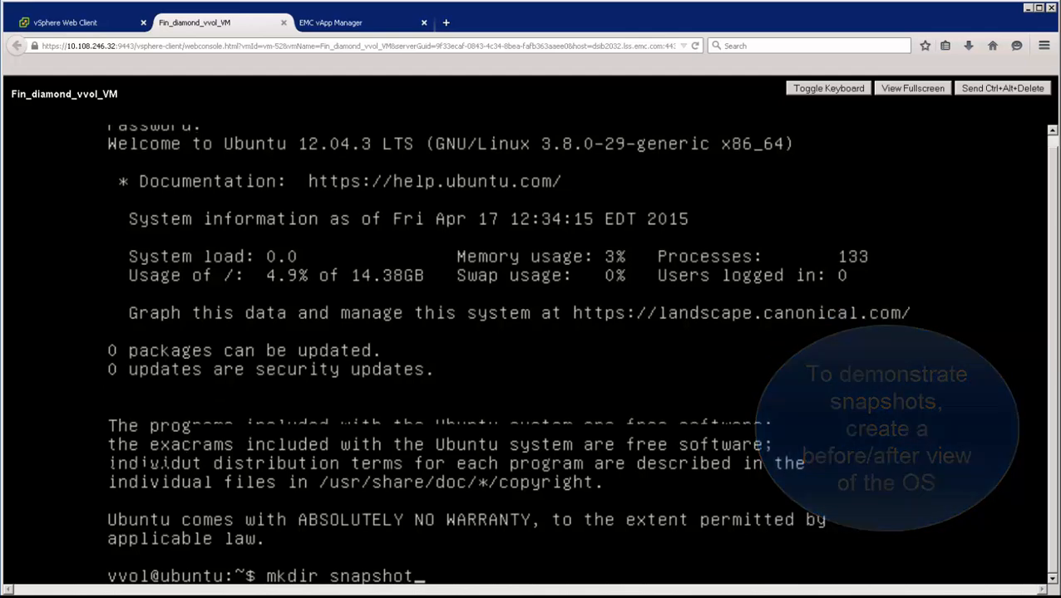
key(Return)
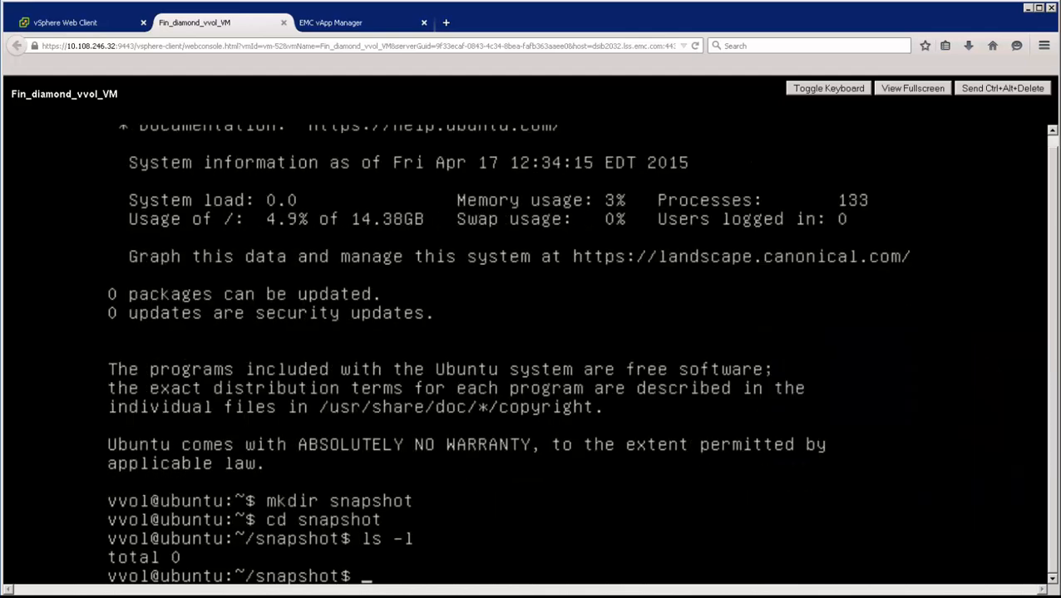
click(66, 24)
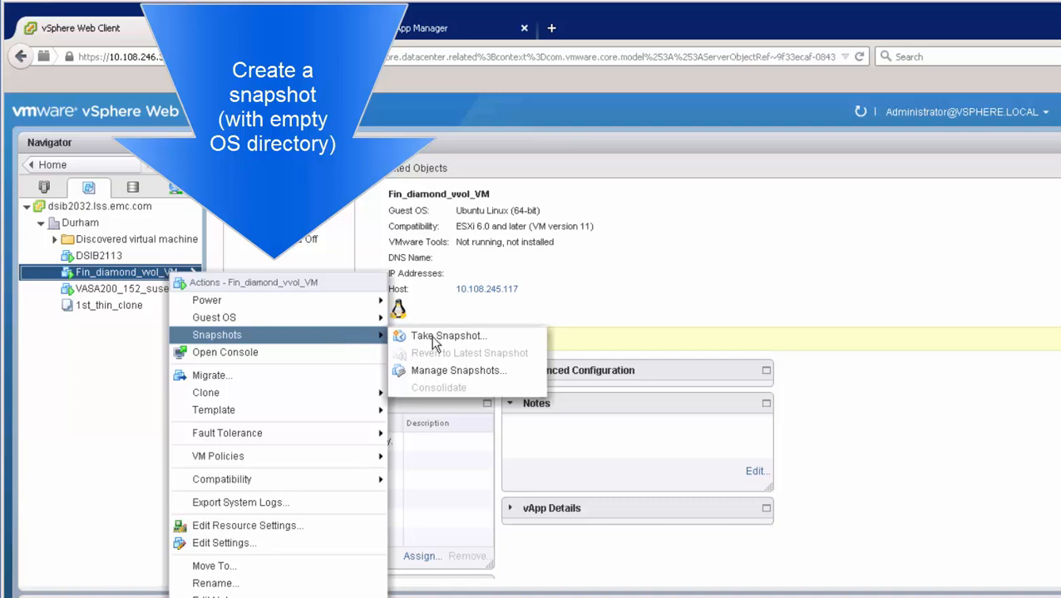
Take a snapshot of Fin_diamond_vvol_VM
click(449, 336)
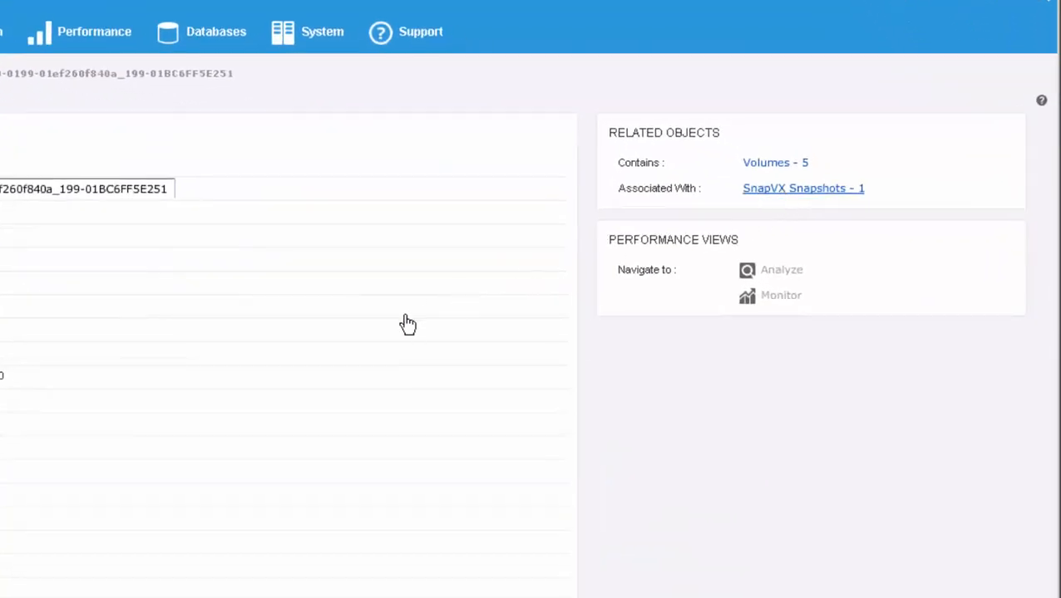
Show the storage group's SnapVX snapshots list with VASA_181051
click(801, 188)
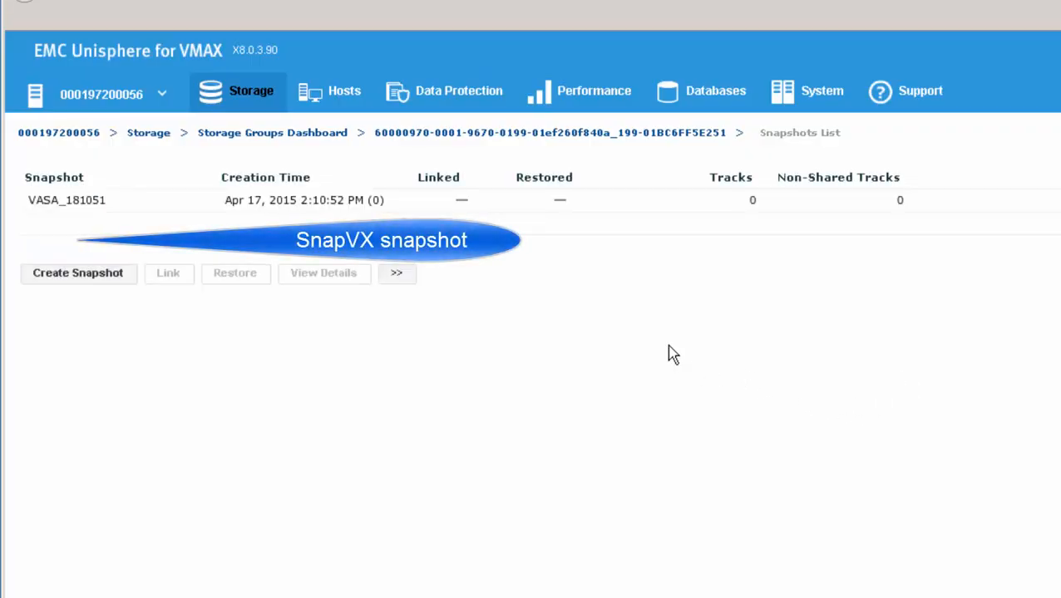
mouse_move(580, 289)
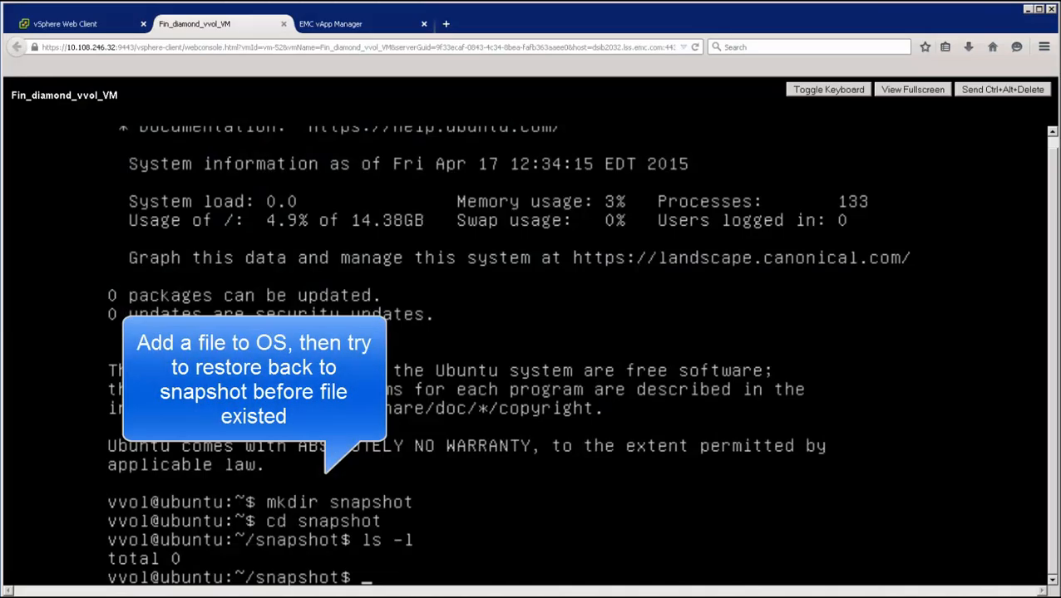
Add a file with touch, then revert Fin_diamond_vvol_VM to its latest snapshot and confirm
text(touch v)
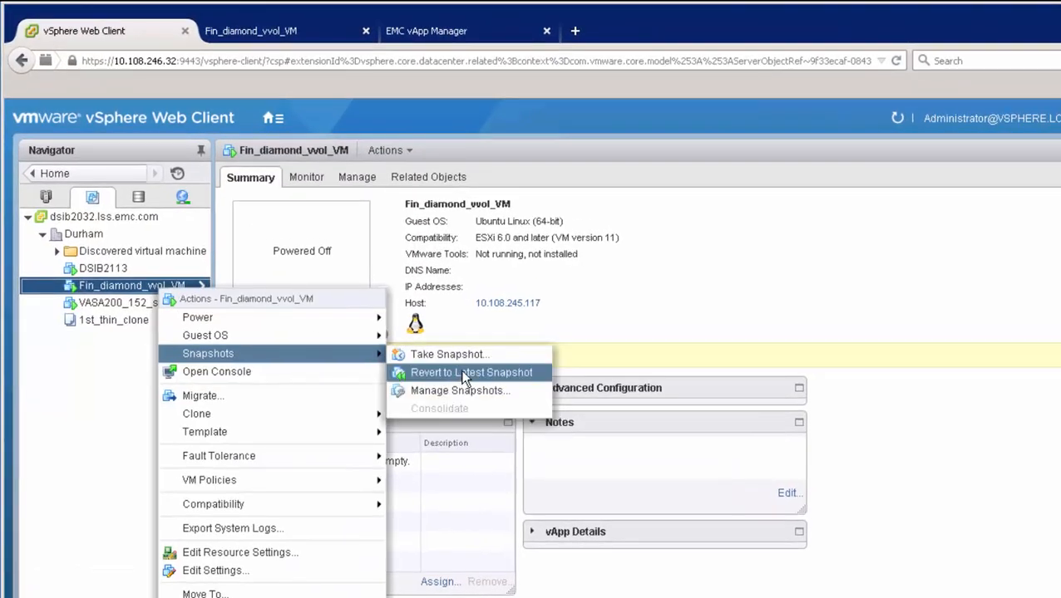
click(472, 372)
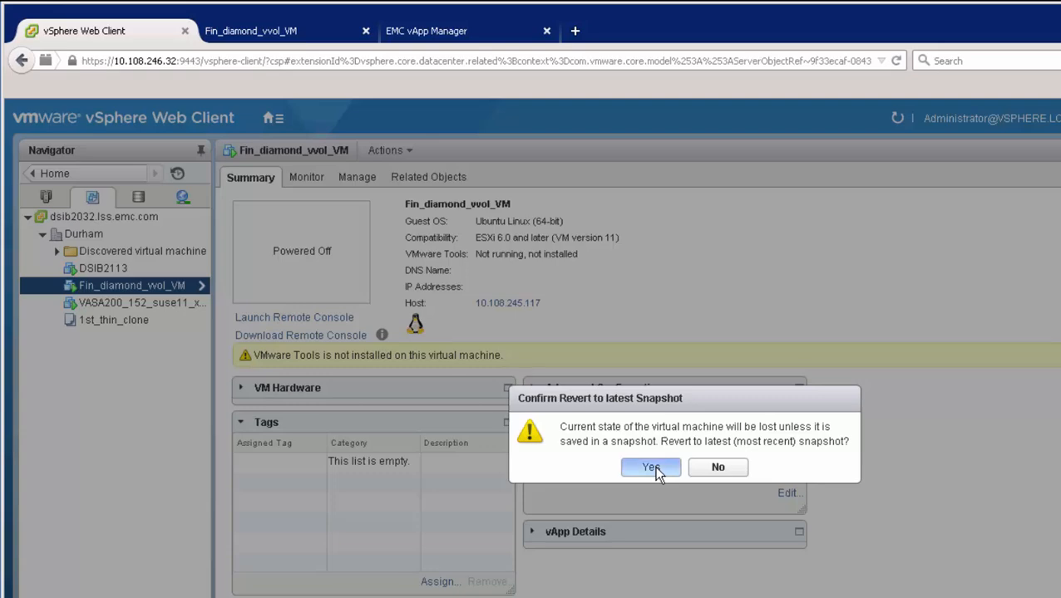
click(650, 467)
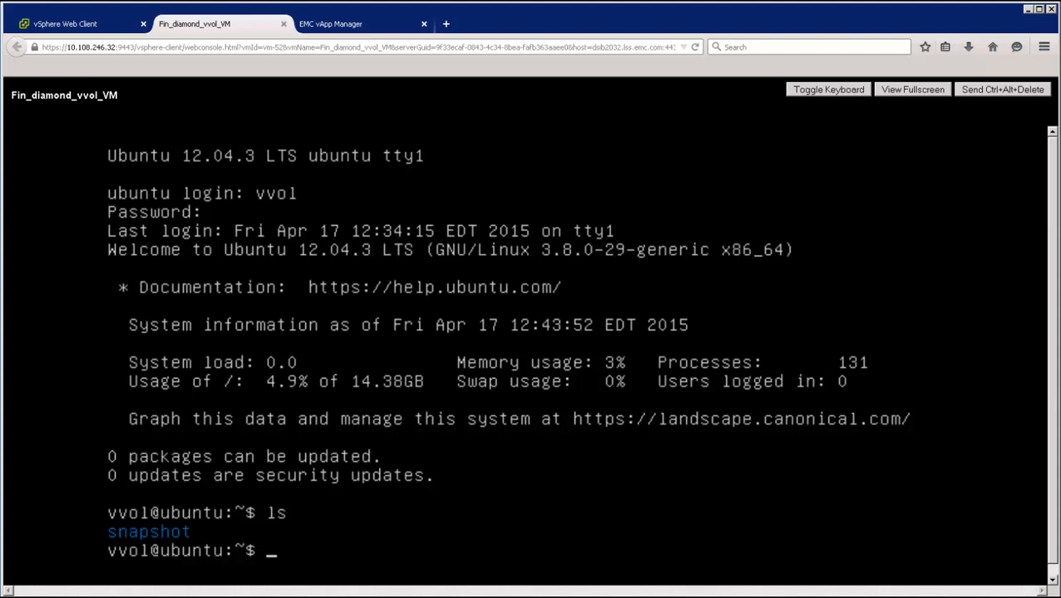
Return to the snapshot directory in the console and list its contents
text(cd snapsh)
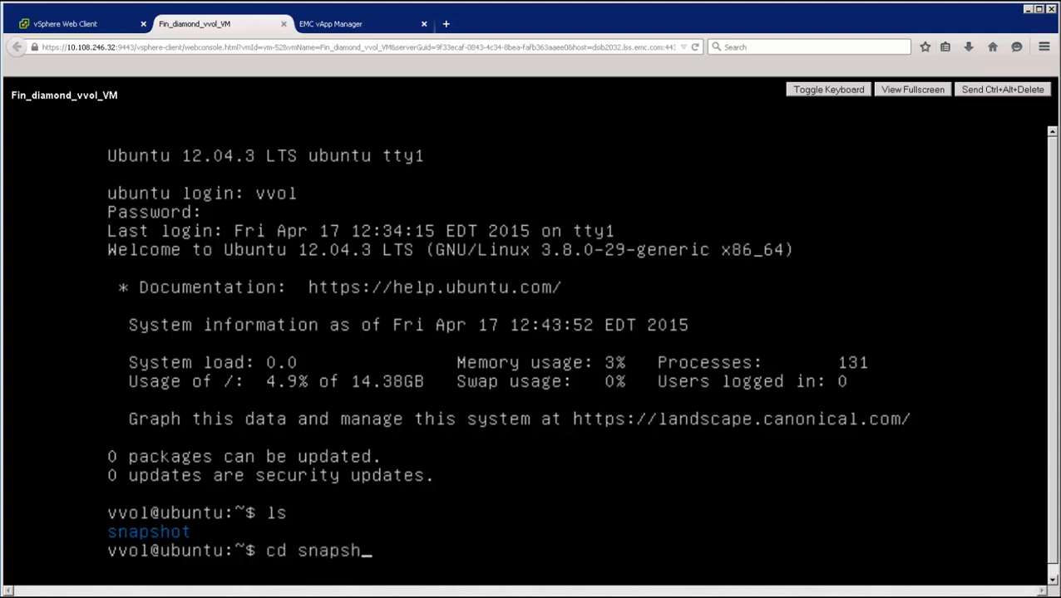
key(Return)
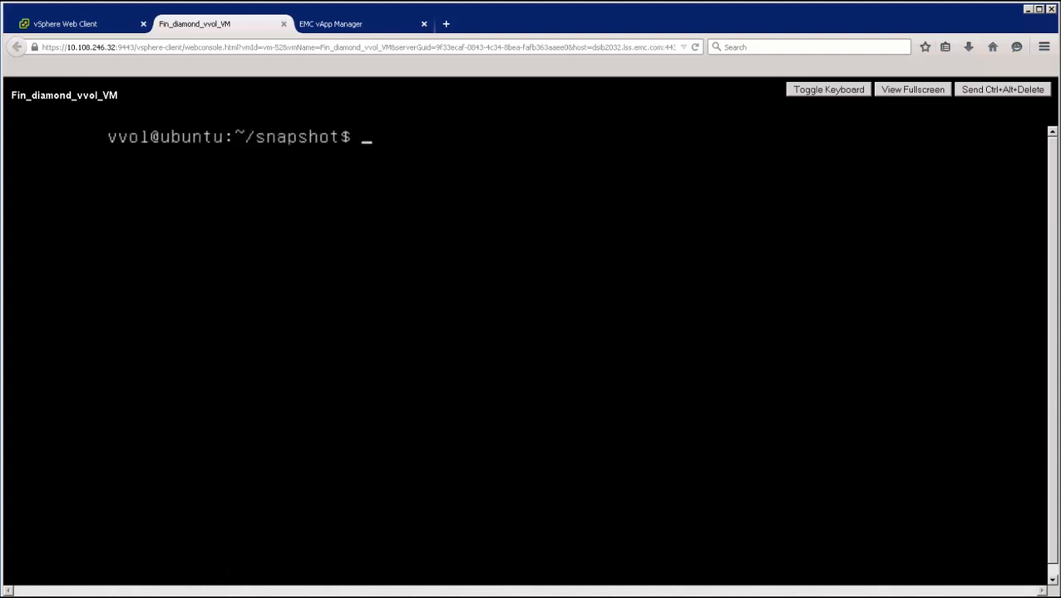
text(l)
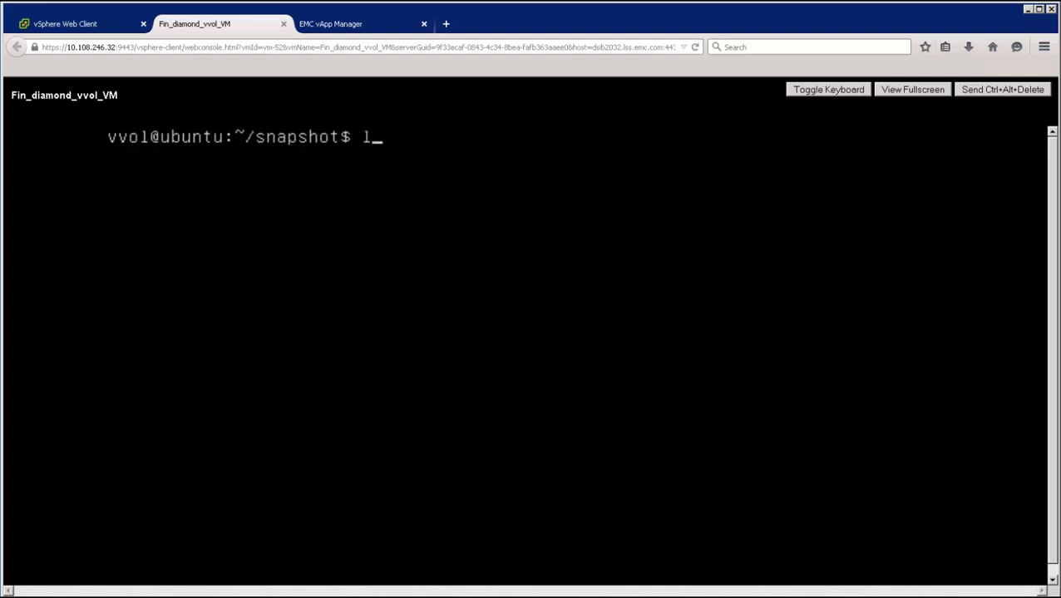